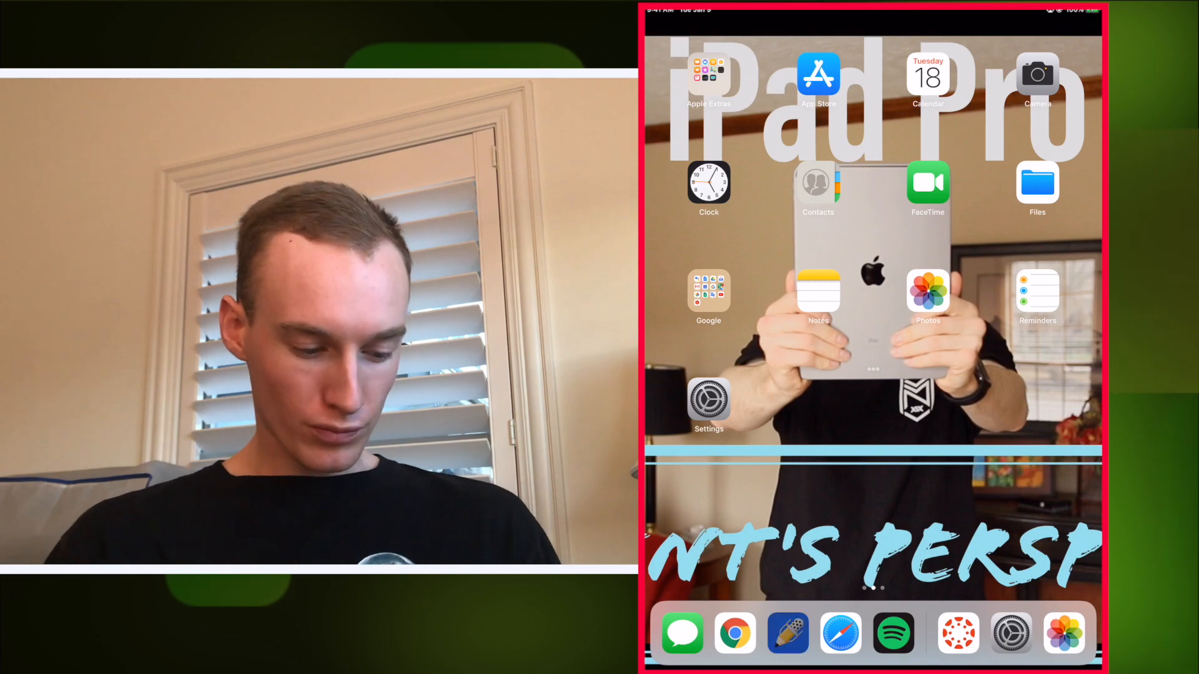
- Launch Notability from the Dock
{"action": "left_click", "coordinate": [817, 290]}
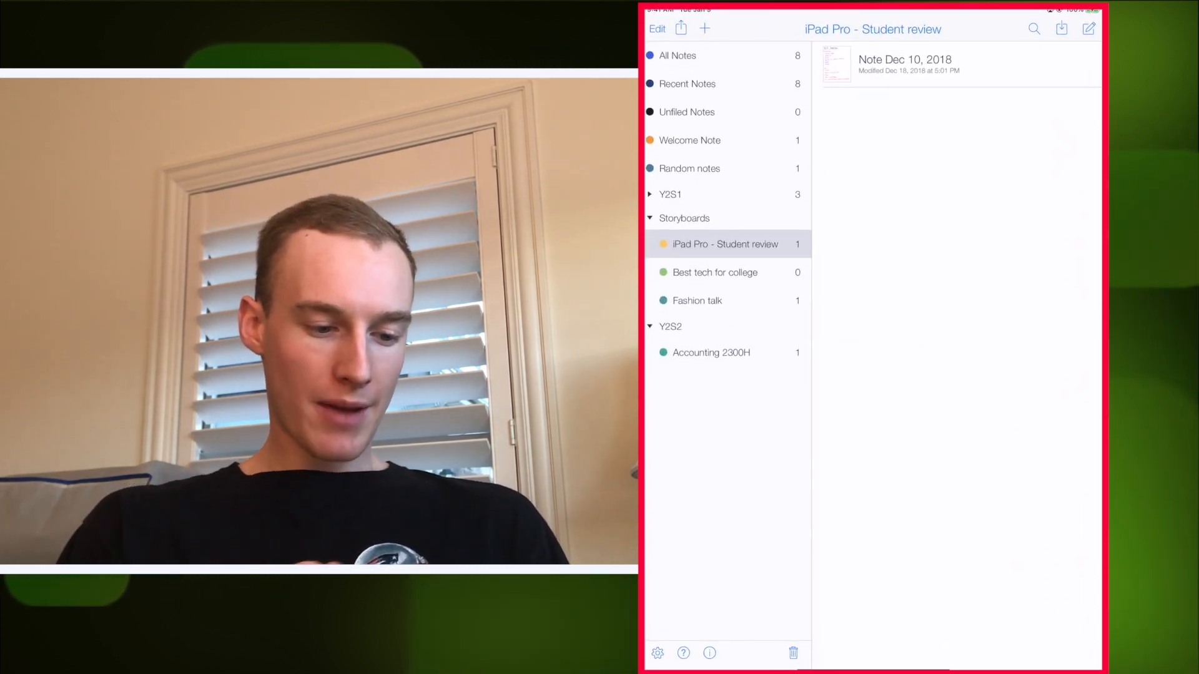
- Open the 'Note Dec 10, 2018' note and start editing its title
{"action": "left_click", "coordinate": [685, 28]}
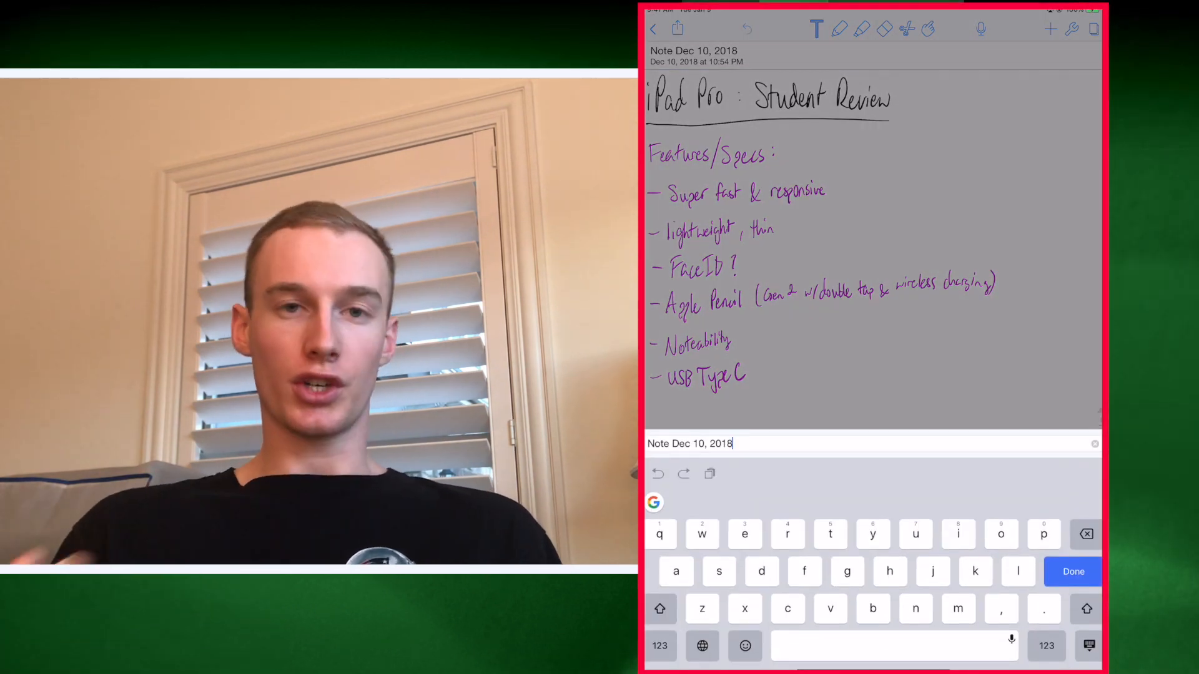
- Dismiss the title keyboard to show the full handwritten features and Cons page
{"action": "left_click", "coordinate": [677, 28]}
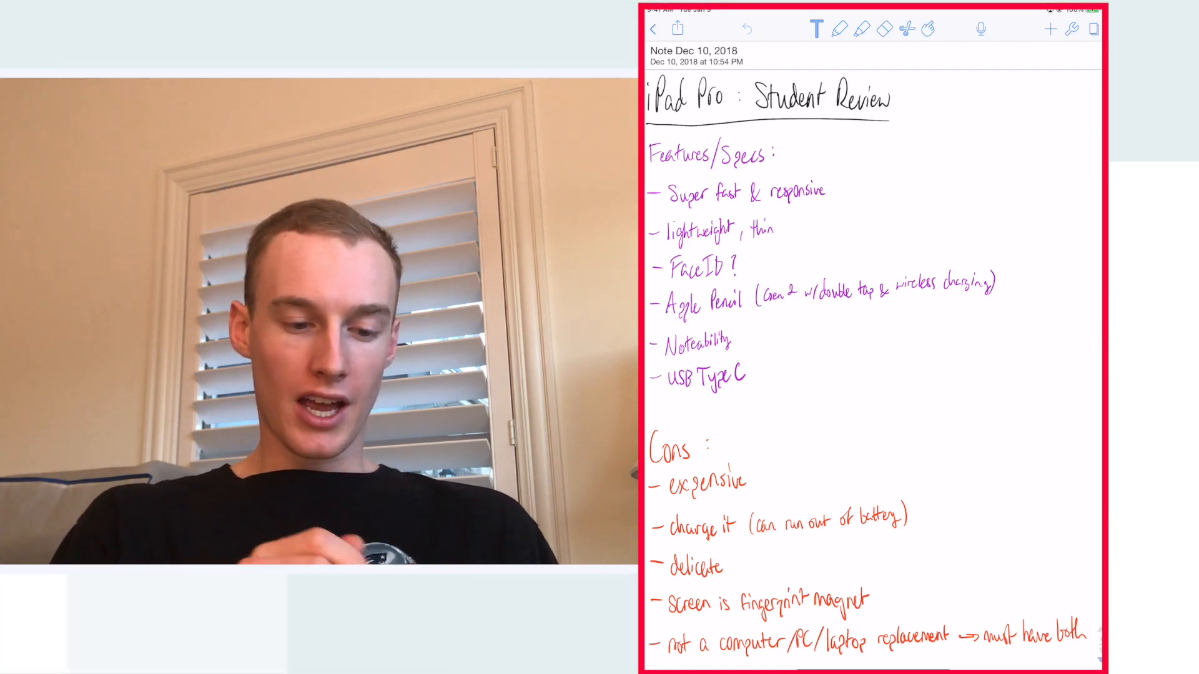
{"action": "left_click", "coordinate": [841, 29]}
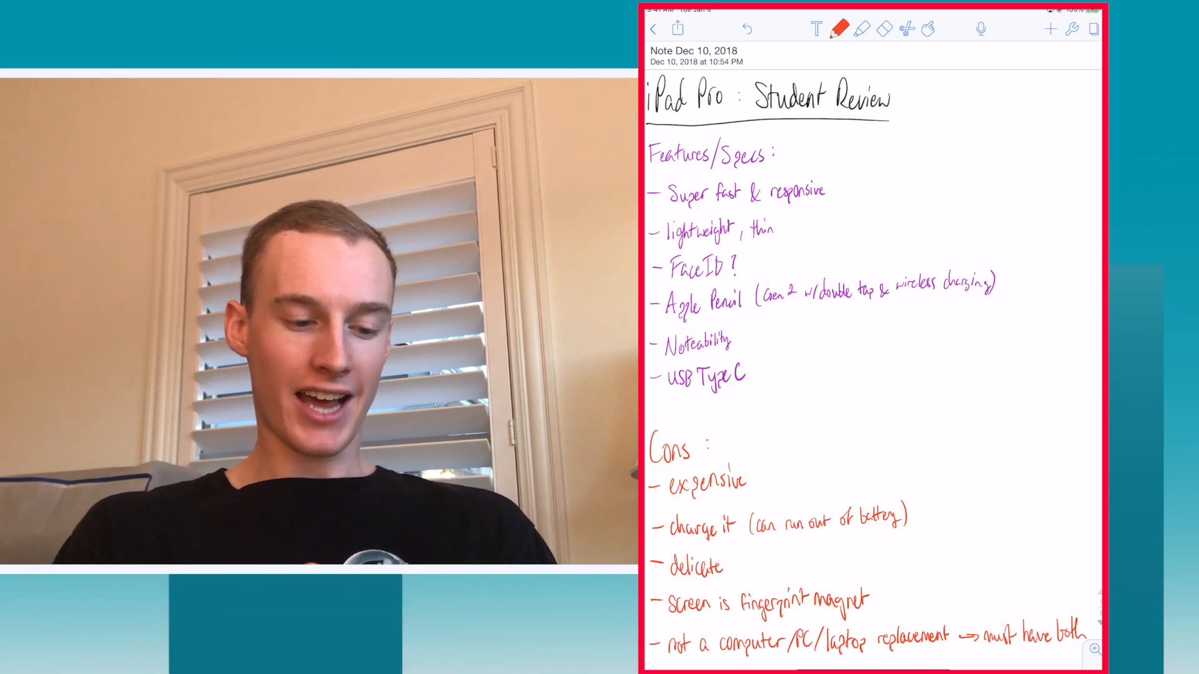
{"action": "left_click", "coordinate": [813, 29]}
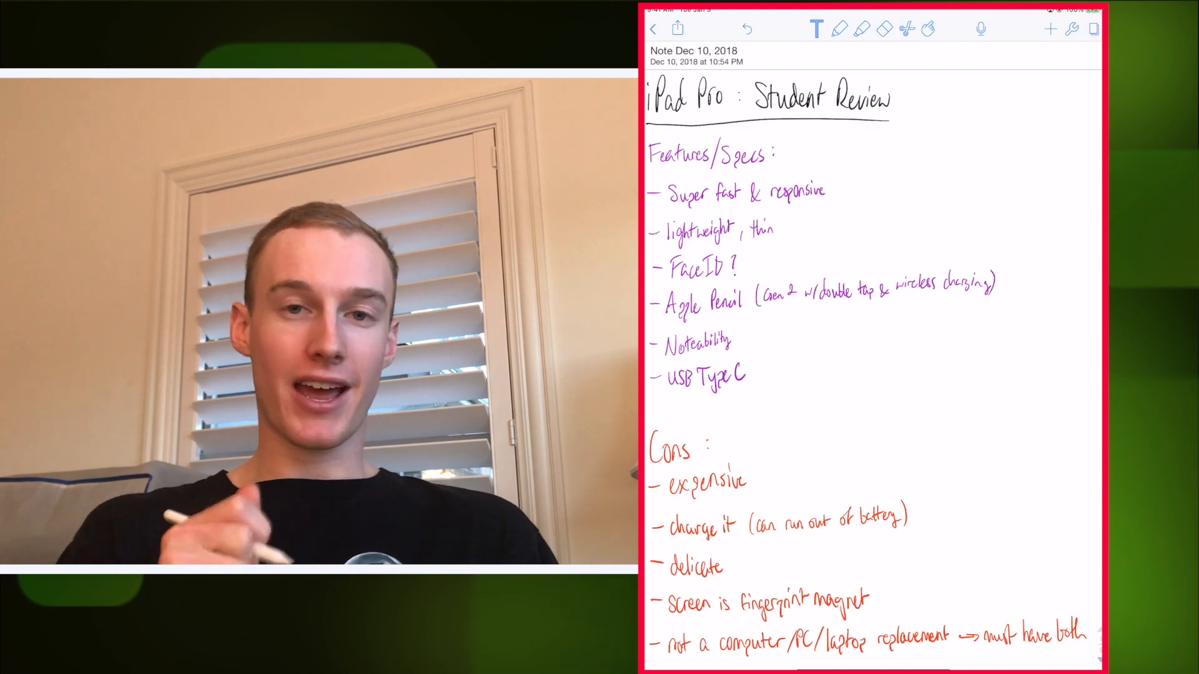
{"action": "left_click", "coordinate": [840, 29]}
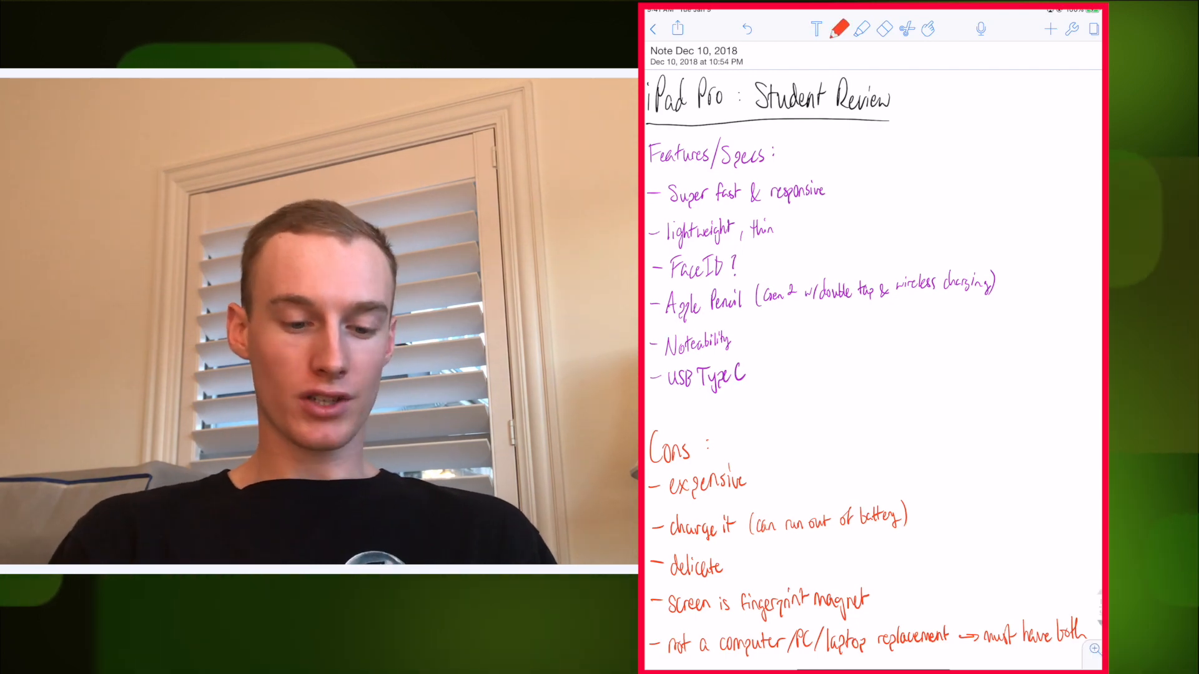
{"action": "left_click", "coordinate": [837, 29]}
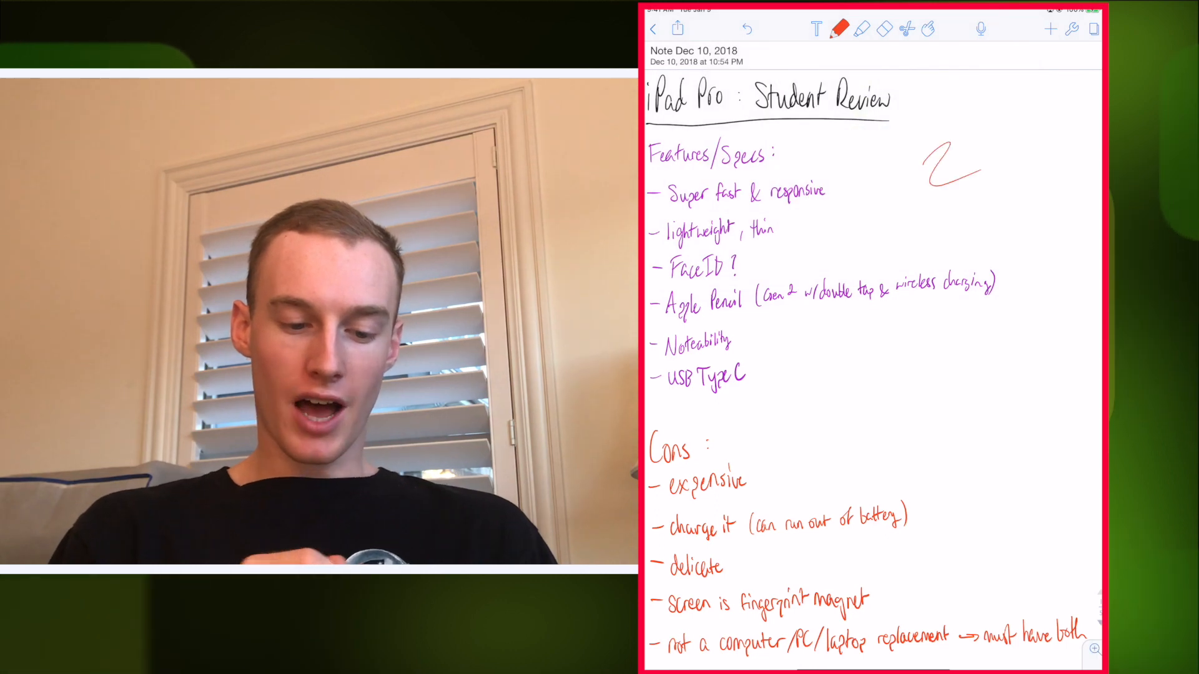
{"action": "left_click", "coordinate": [838, 29]}
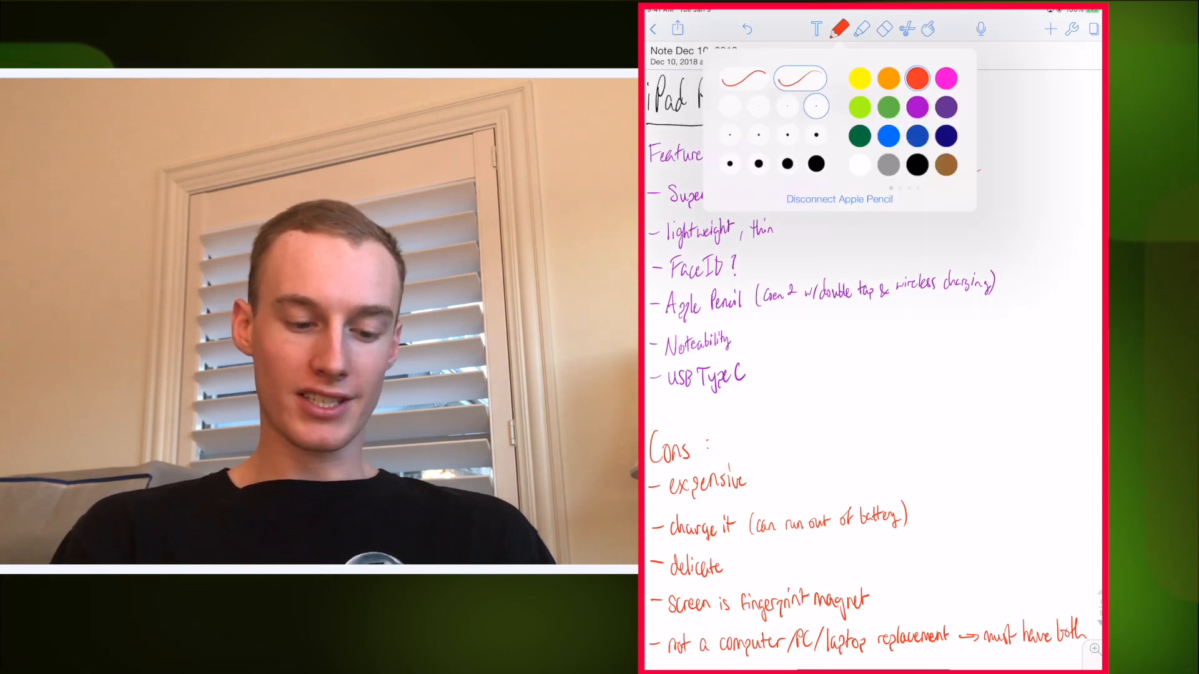
{"action": "left_click", "coordinate": [814, 164]}
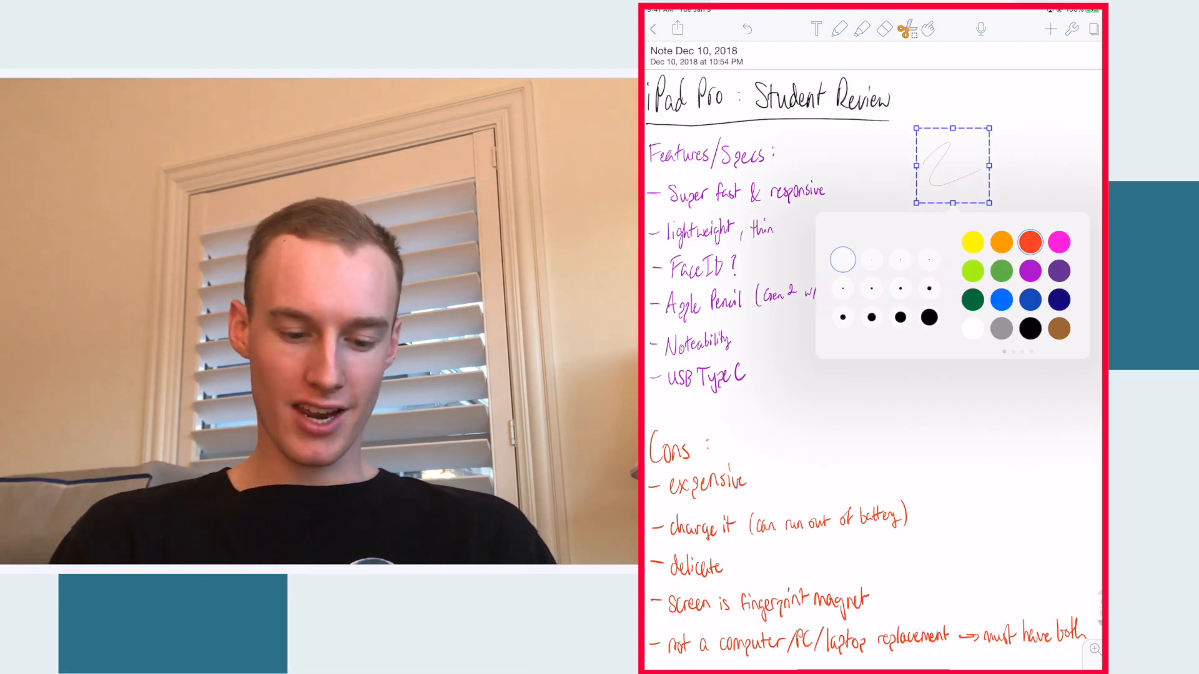
{"action": "left_click", "coordinate": [843, 288]}
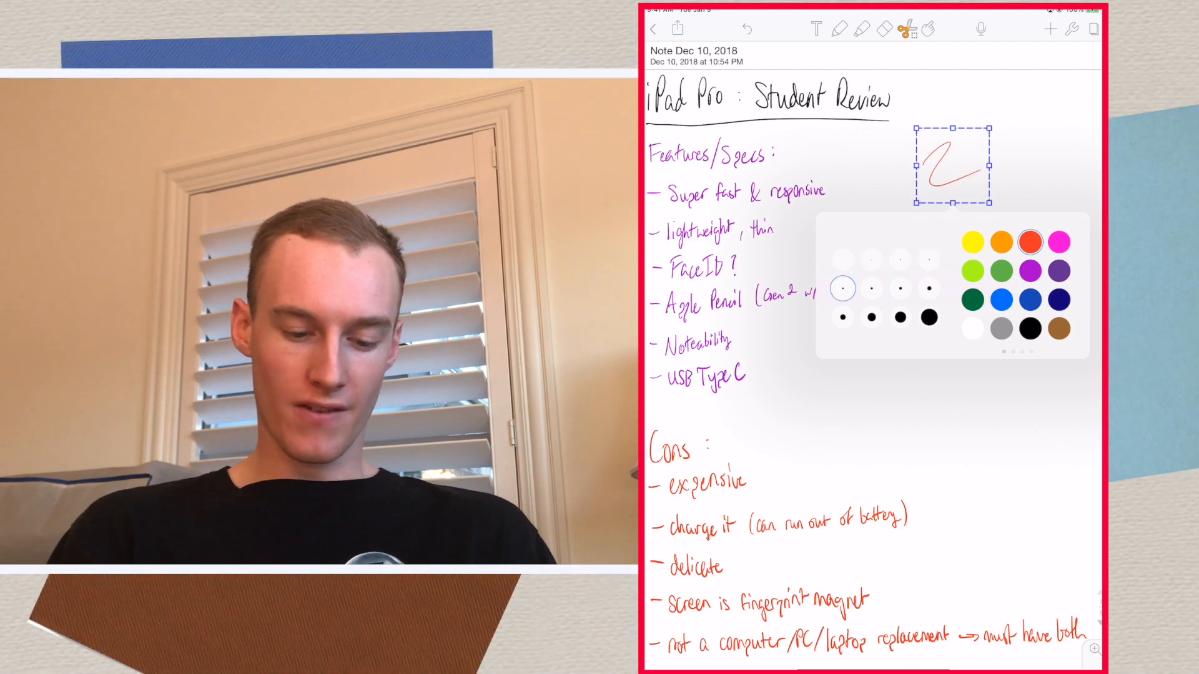
{"action": "left_click", "coordinate": [928, 318]}
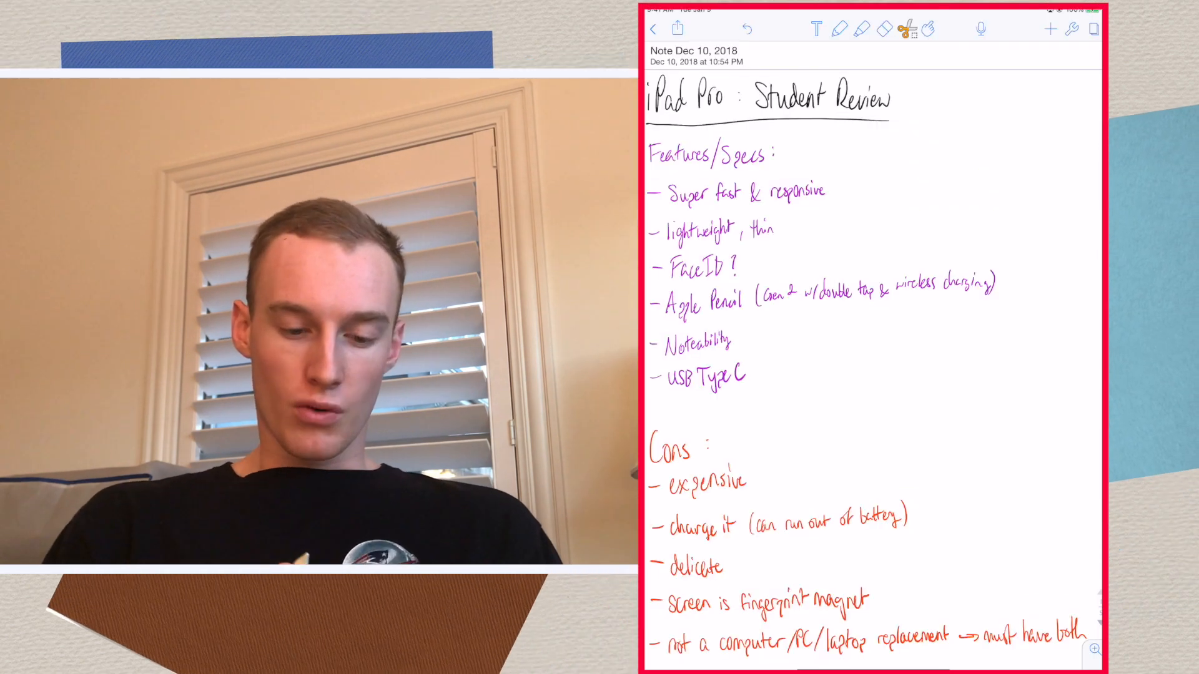
{"action": "left_click", "coordinate": [841, 29]}
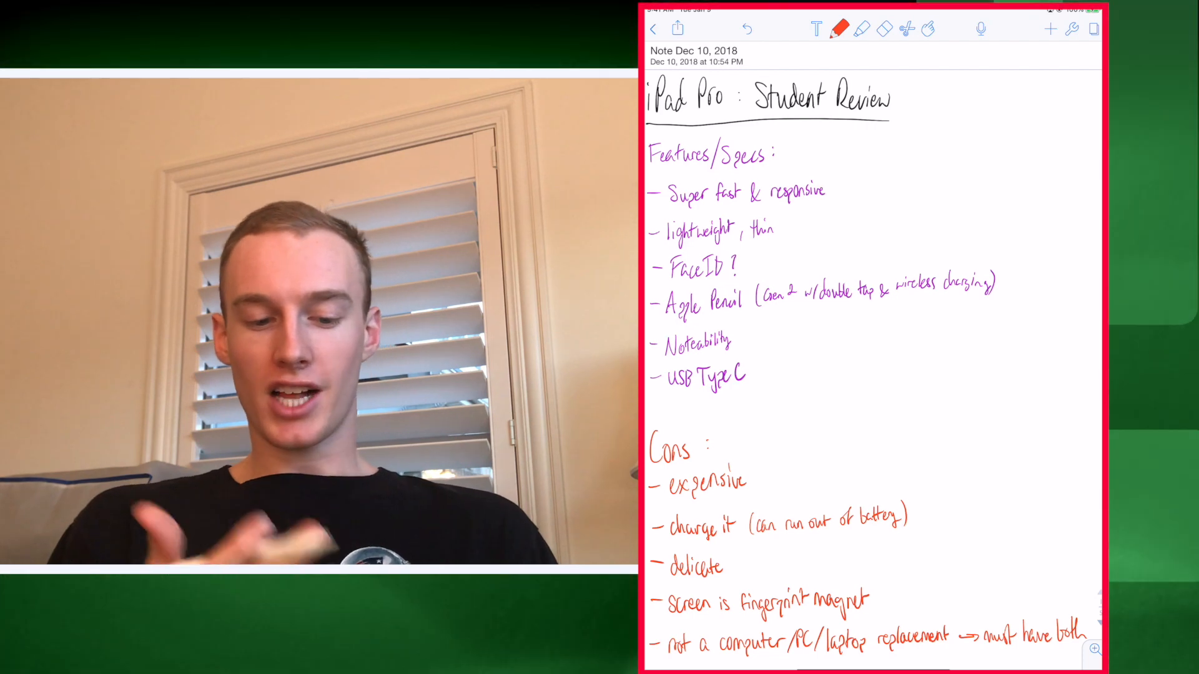
{"action": "left_click", "coordinate": [836, 30]}
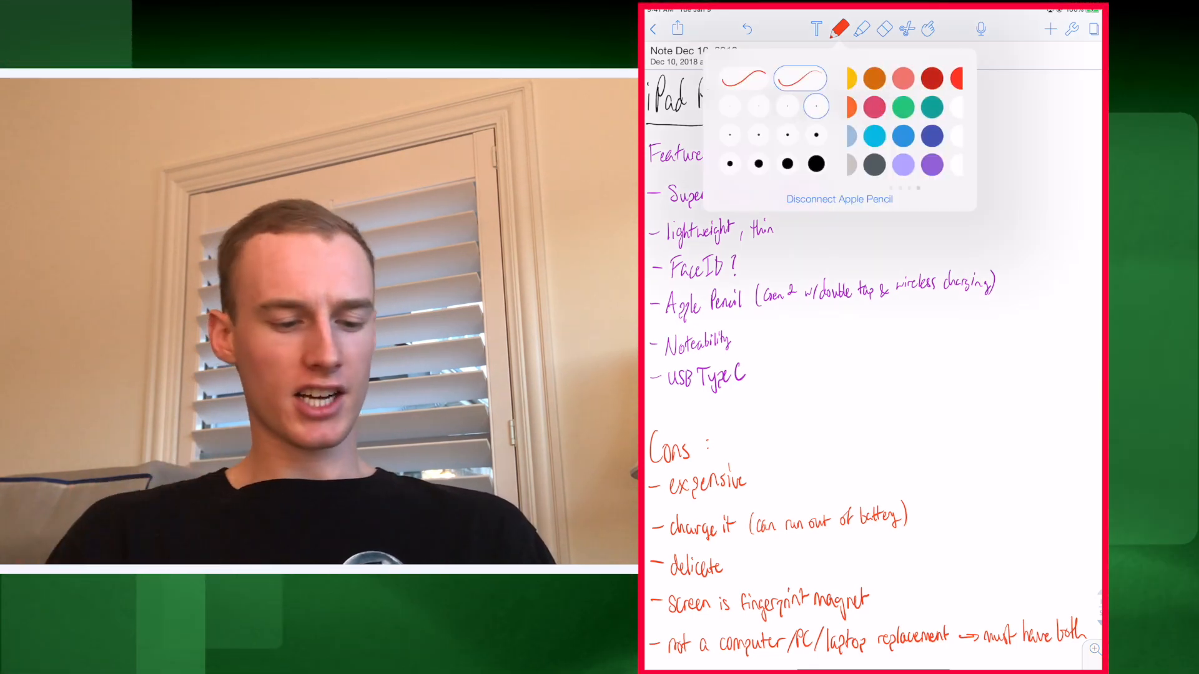
{"action": "left_click", "coordinate": [837, 29]}
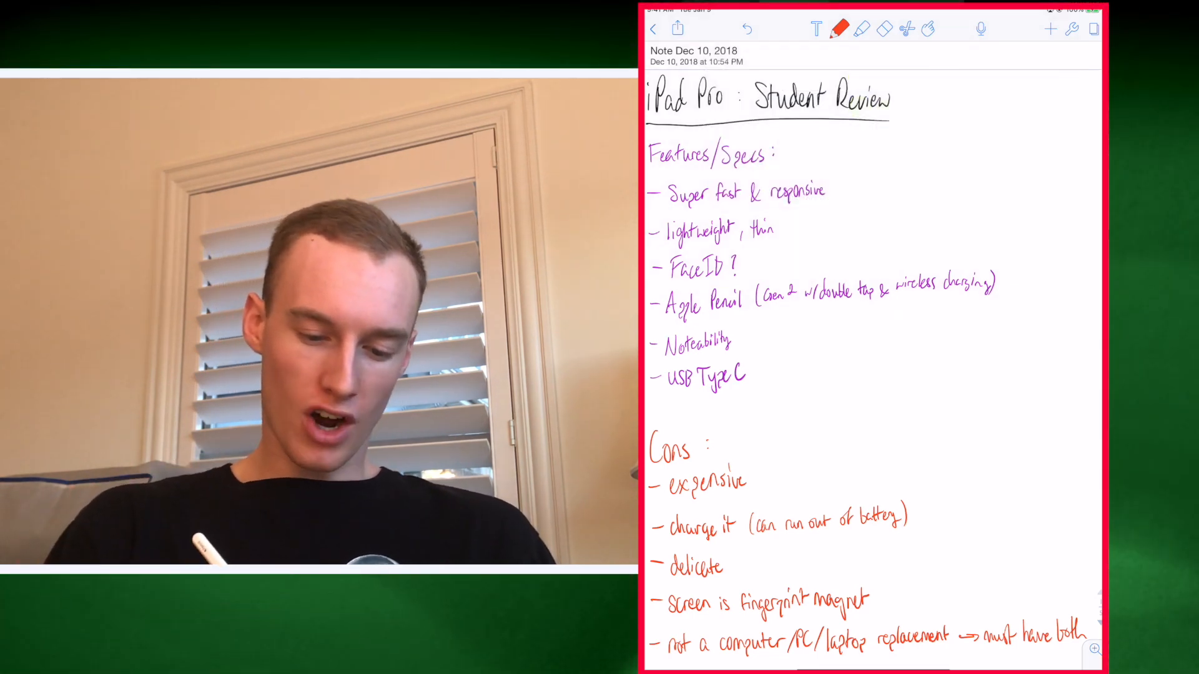
{"action": "left_click_drag", "start_coordinate": [902, 160], "coordinate": [966, 156]}
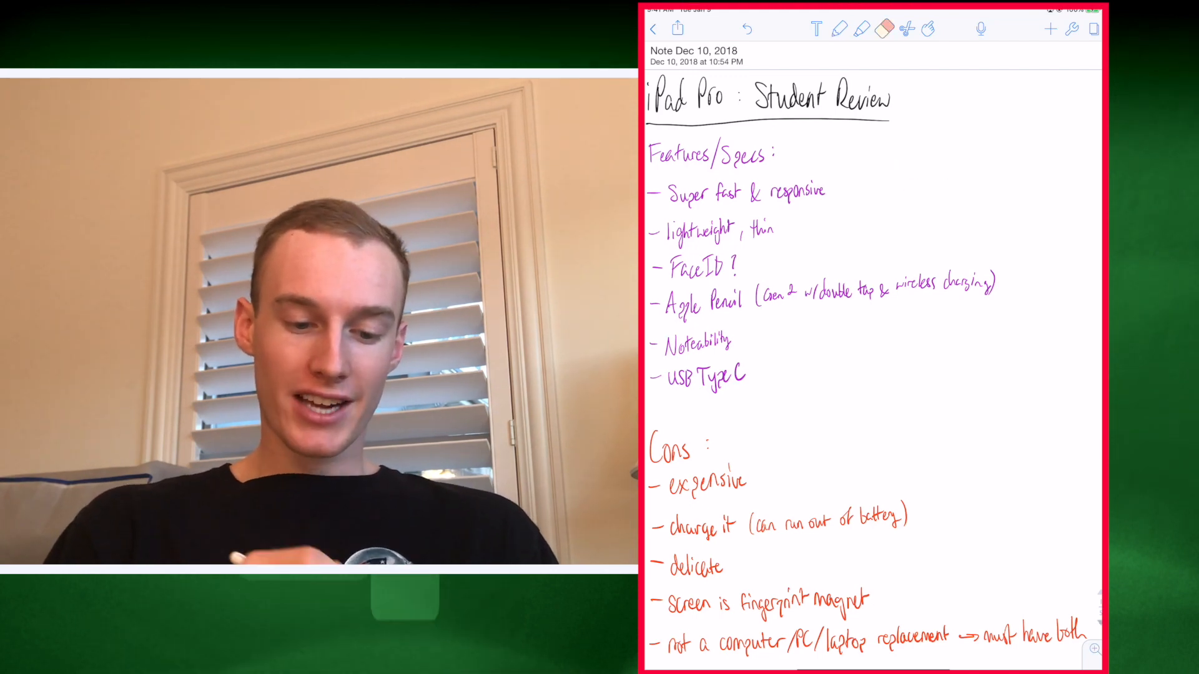
{"action": "left_click", "coordinate": [853, 29]}
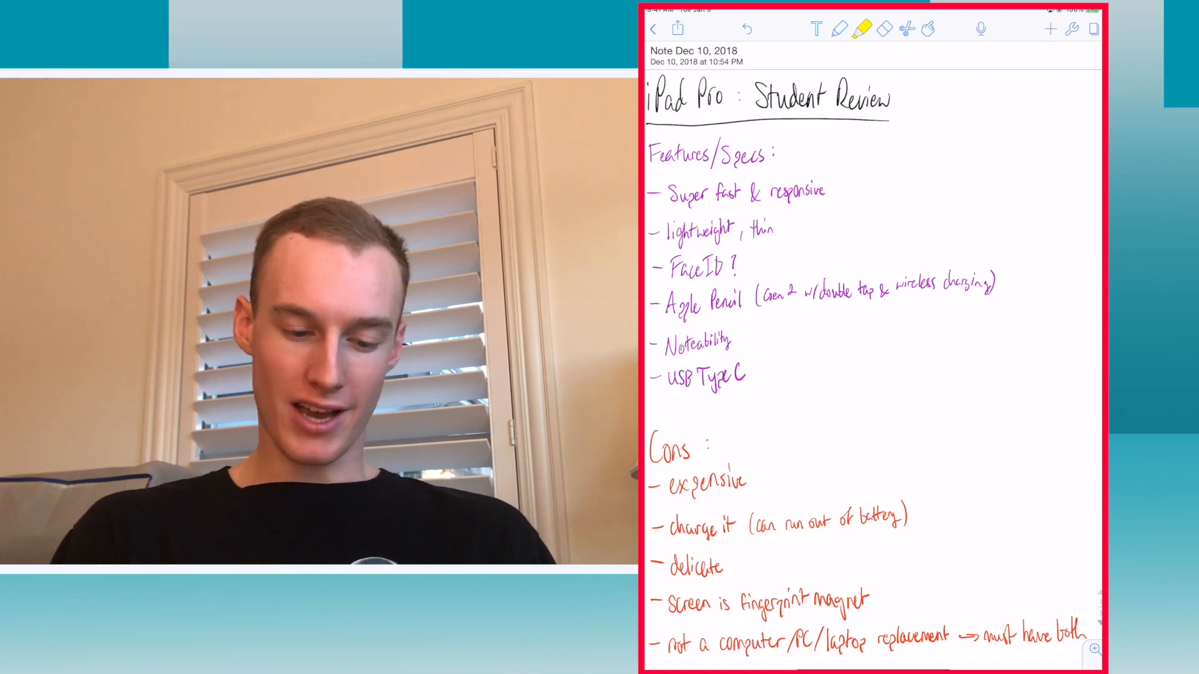
{"action": "left_click", "coordinate": [854, 29]}
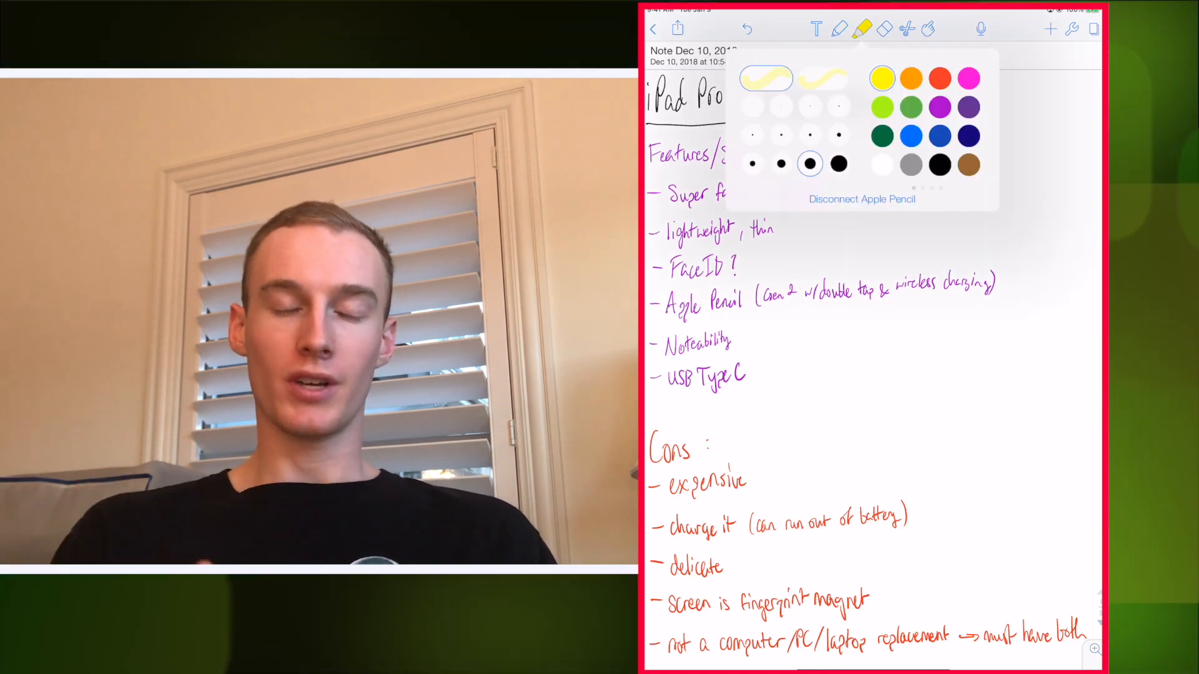
{"action": "left_click", "coordinate": [878, 29]}
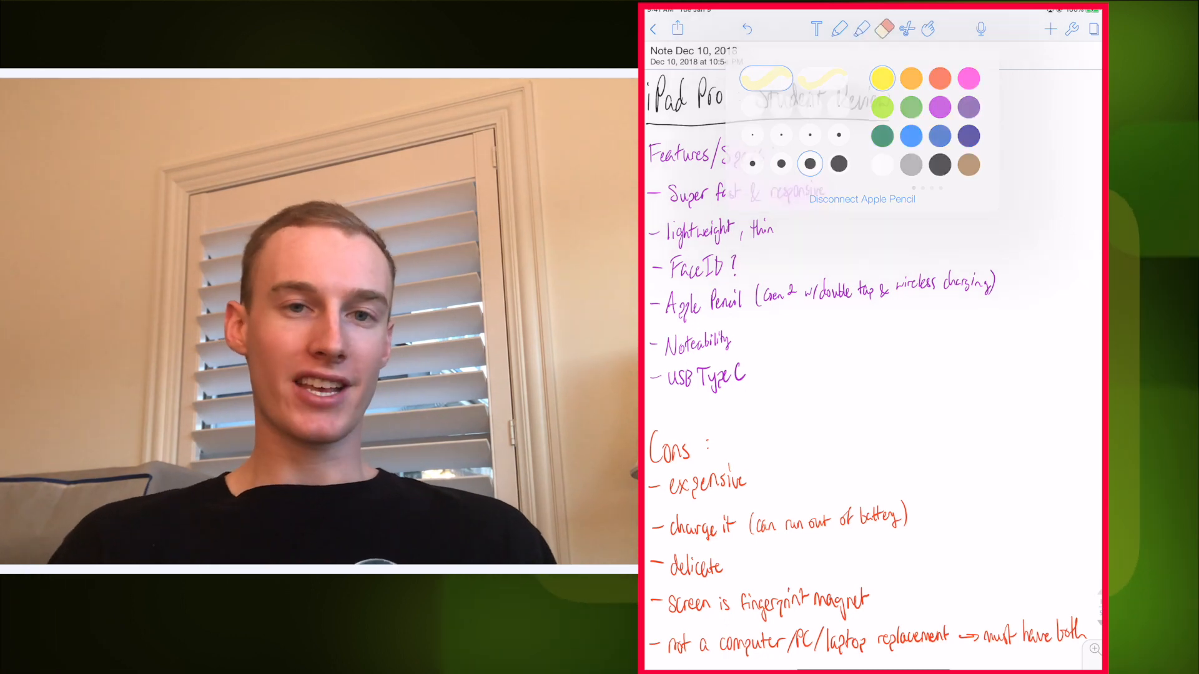
{"action": "left_click", "coordinate": [810, 165]}
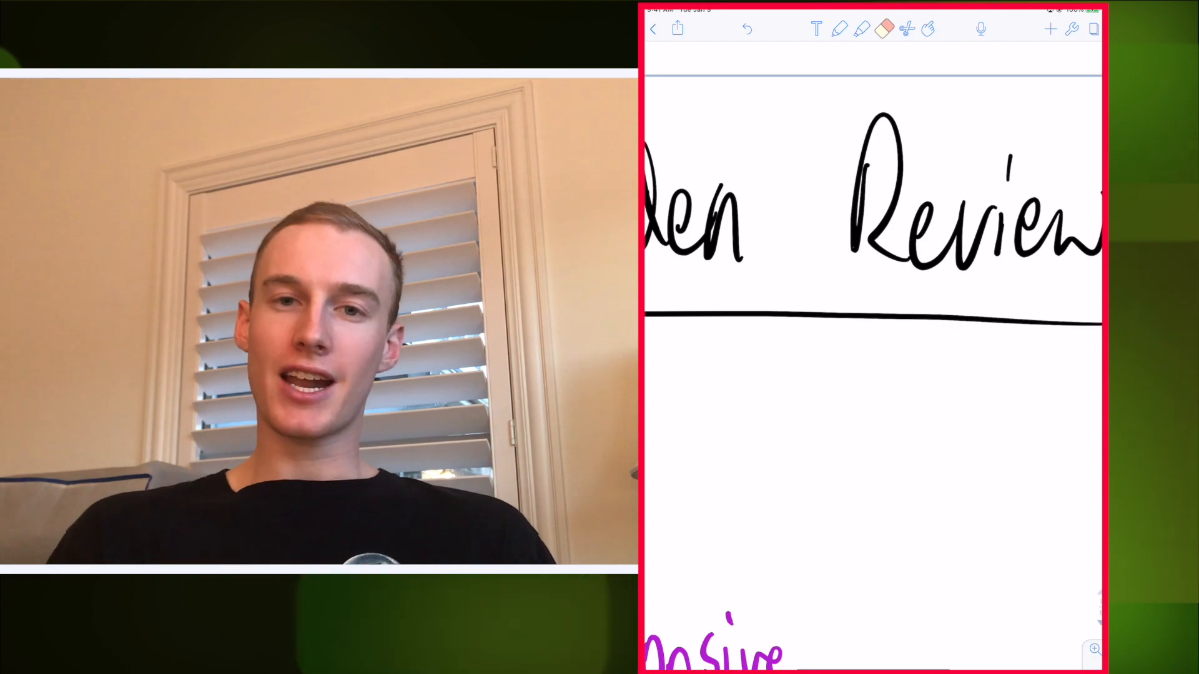
- Scroll down the page toward the 'wireless charging)' line
{"action": "scroll", "scroll_direction": "down", "scroll_amount": 3}
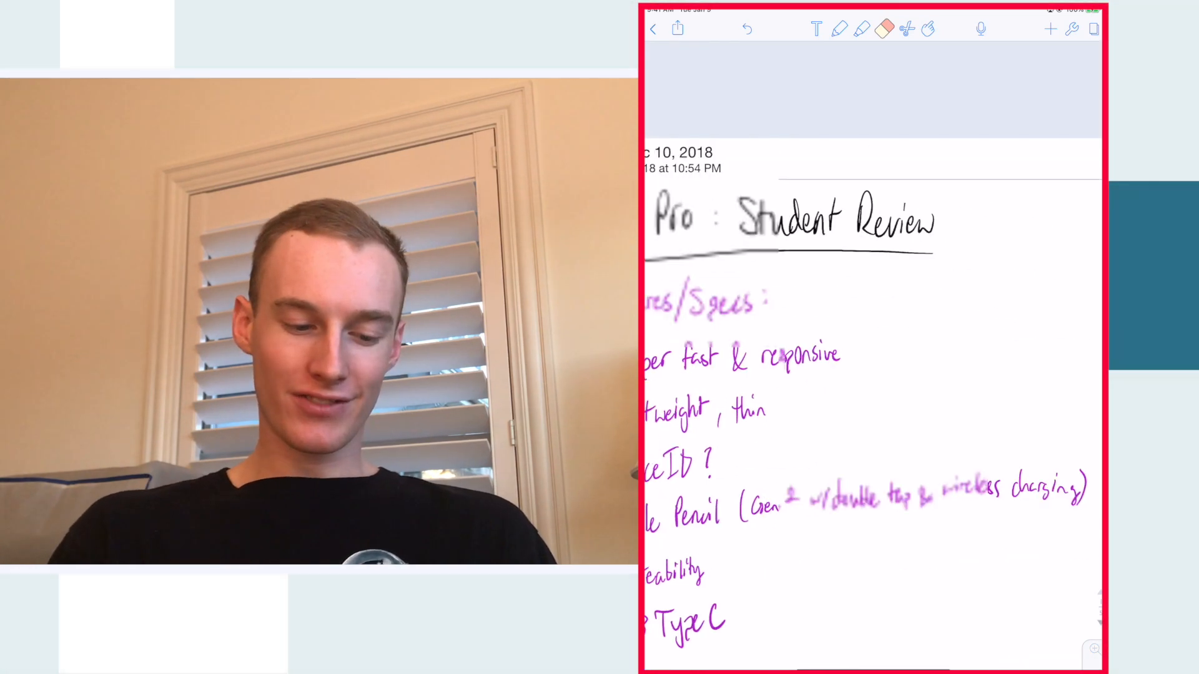
{"action": "scroll", "scroll_direction": "down", "scroll_amount": 3}
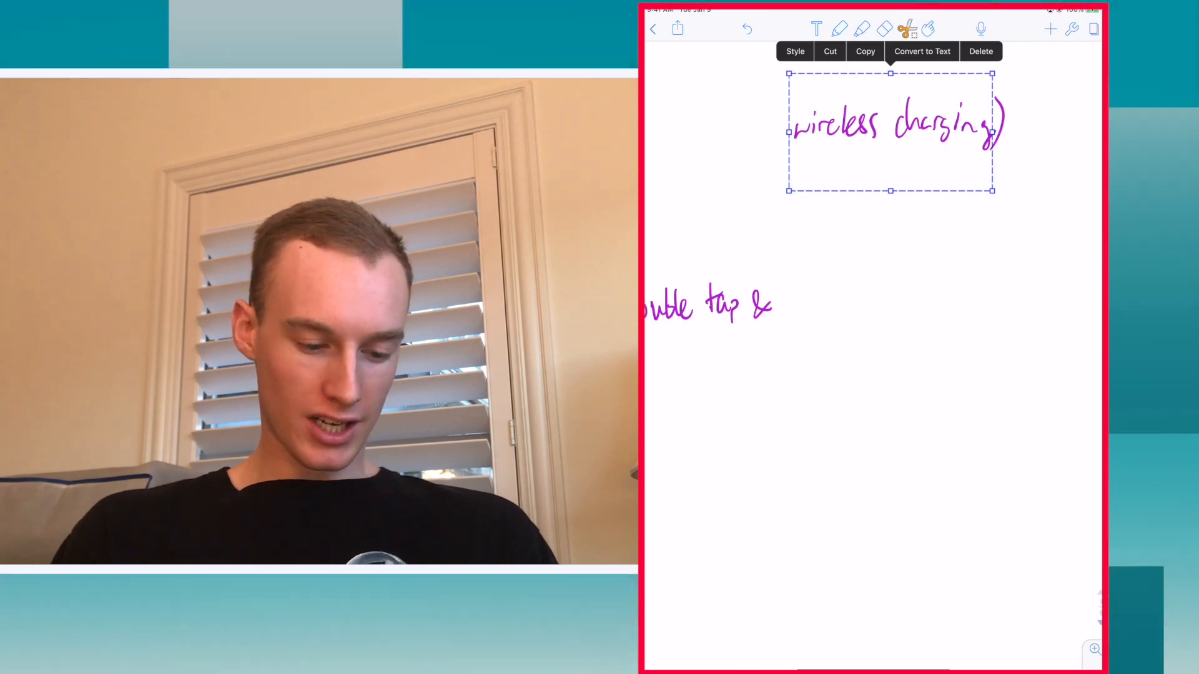
{"action": "left_click_drag", "start_coordinate": [890, 131], "coordinate": [880, 283]}
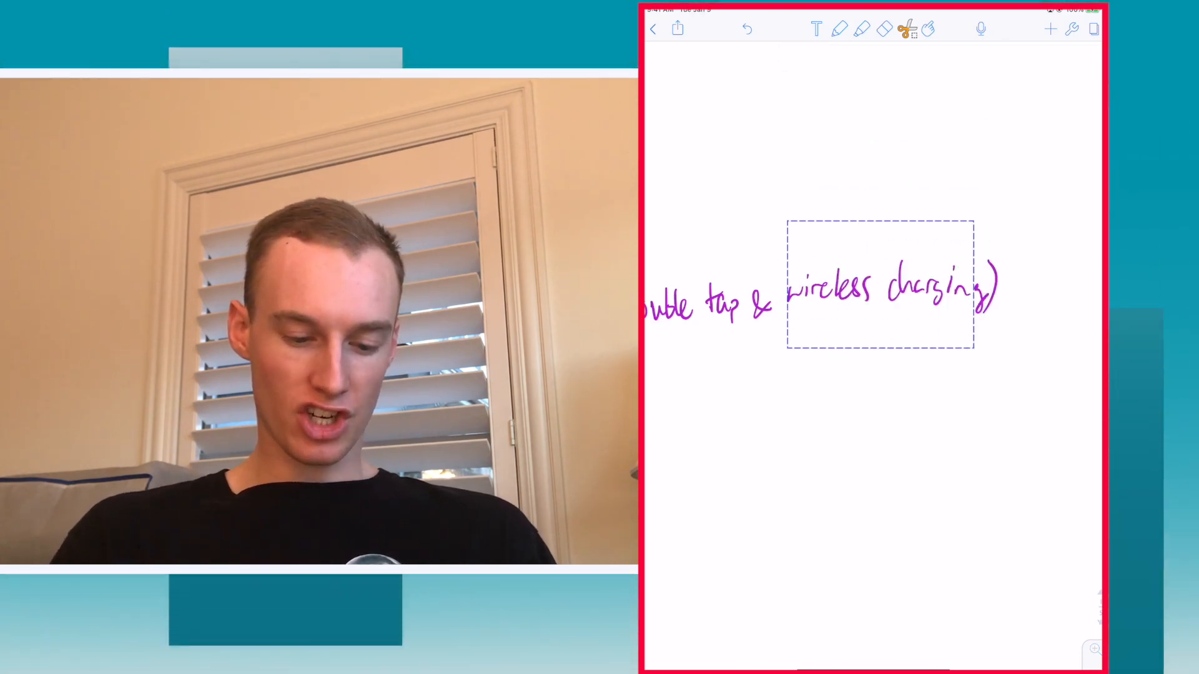
{"action": "left_click_drag", "start_coordinate": [879, 287], "coordinate": [898, 176]}
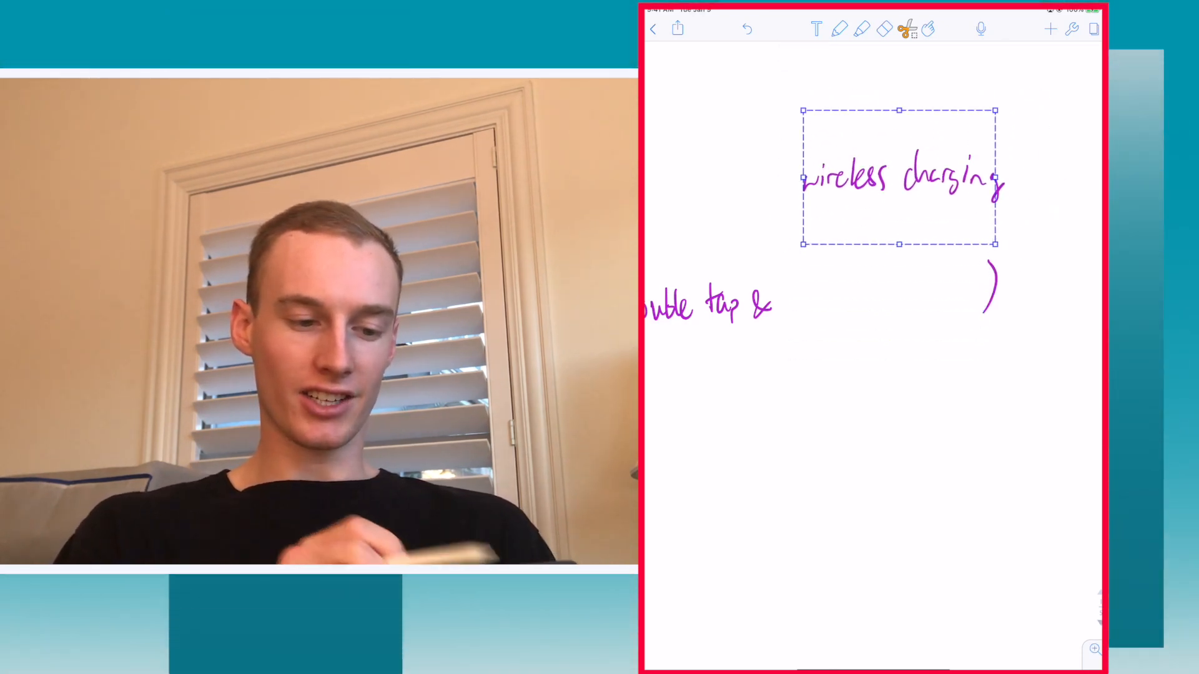
{"action": "left_click_drag", "start_coordinate": [898, 177], "coordinate": [883, 289]}
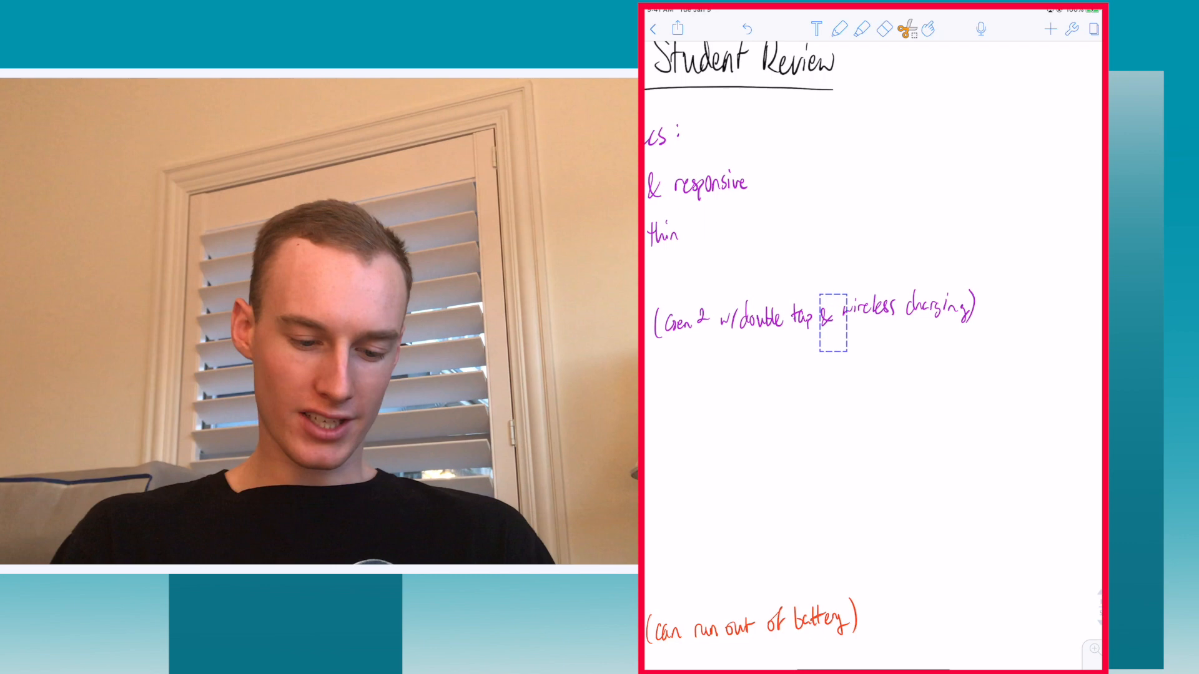
{"action": "left_click", "coordinate": [828, 321]}
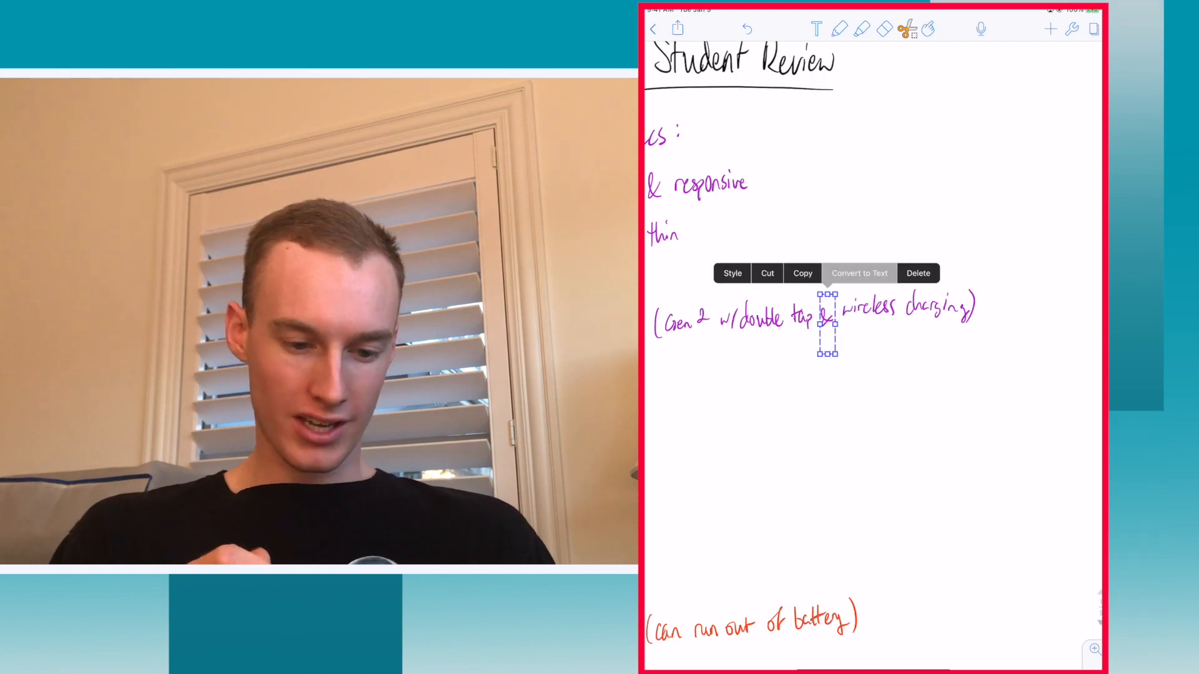
{"action": "left_click", "coordinate": [858, 273]}
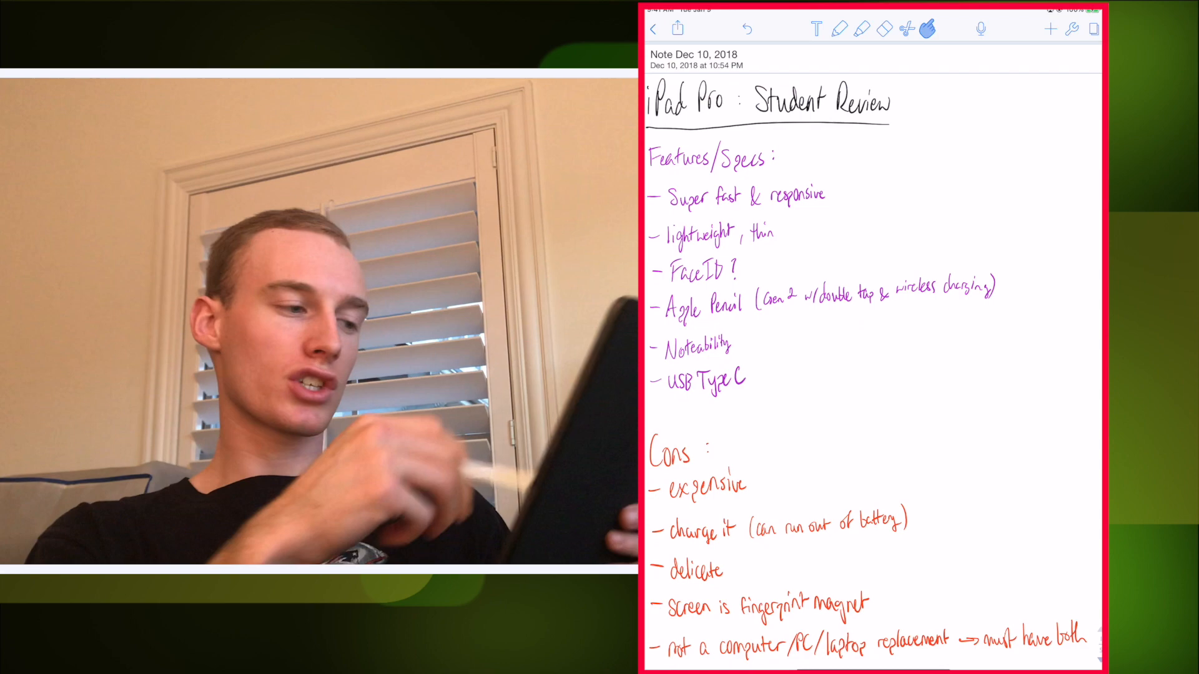
{"action": "scroll", "scroll_direction": "down", "scroll_amount": 3}
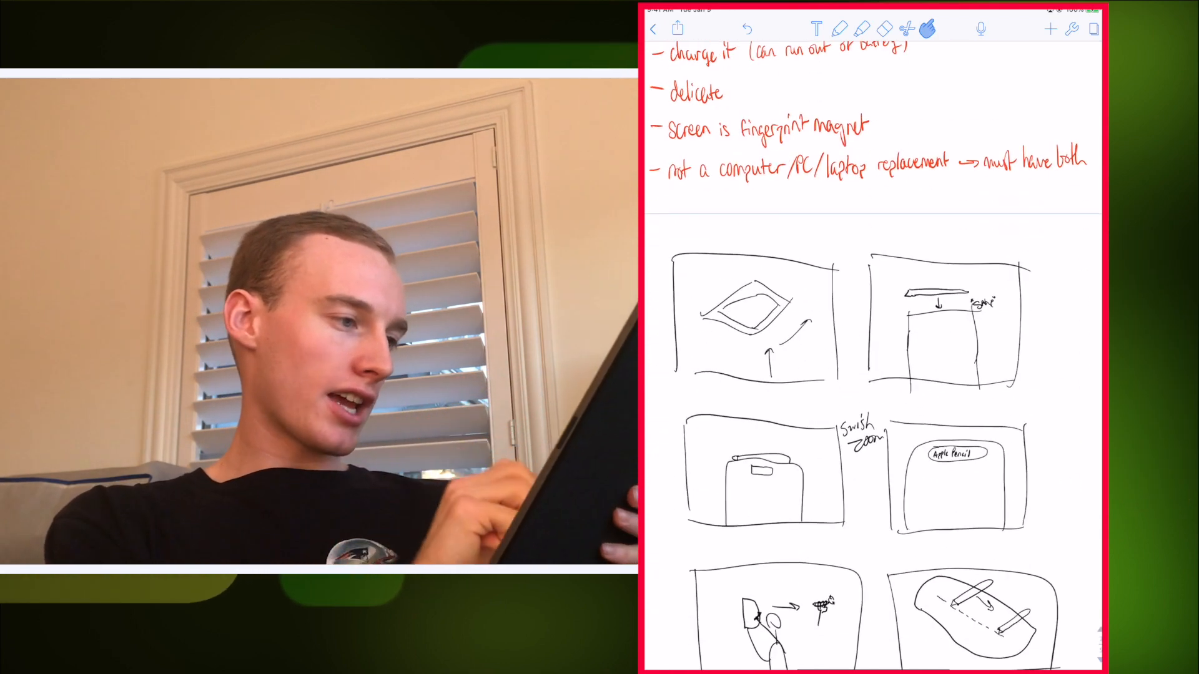
{"action": "scroll", "scroll_direction": "down", "scroll_amount": 3}
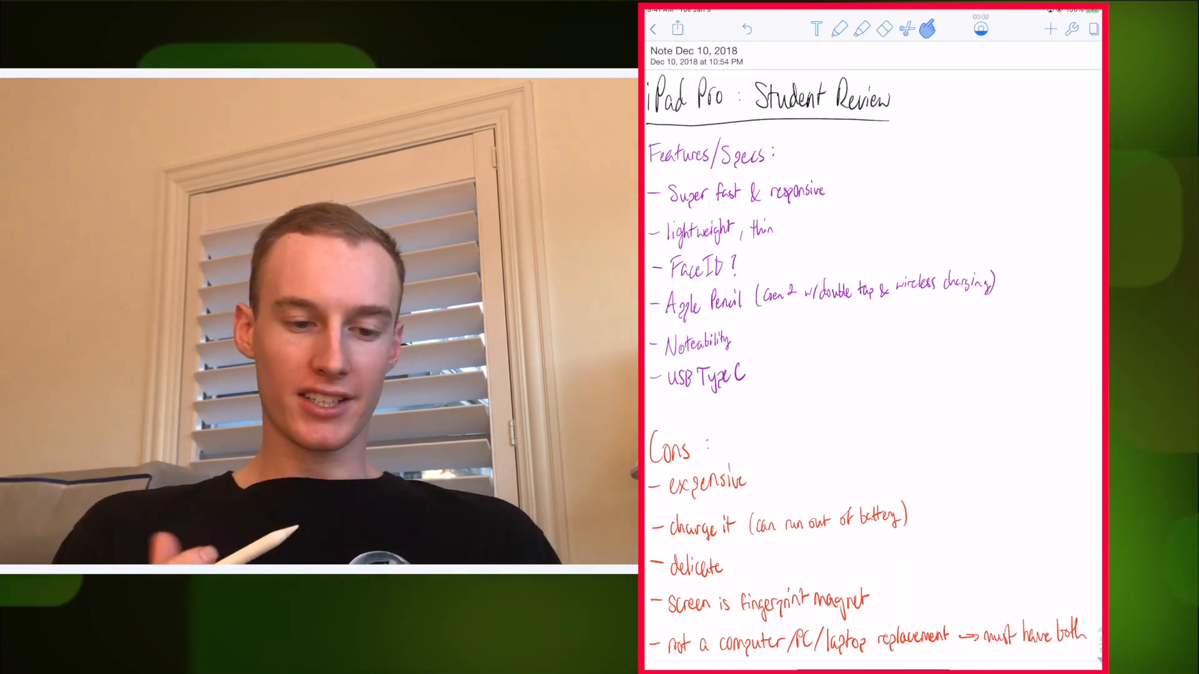
- Write a red-ink test note during the 12-second recording, then stop recording
{"action": "left_click", "coordinate": [840, 29]}
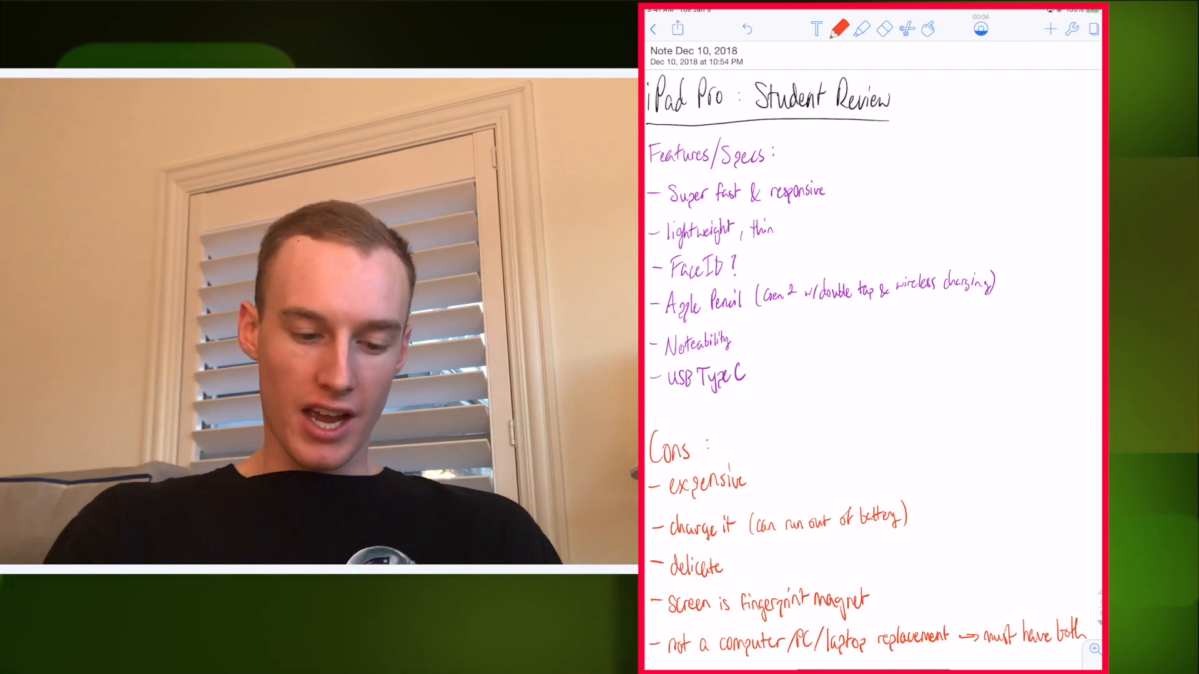
{"action": "left_click_drag", "start_coordinate": [894, 149], "coordinate": [906, 180]}
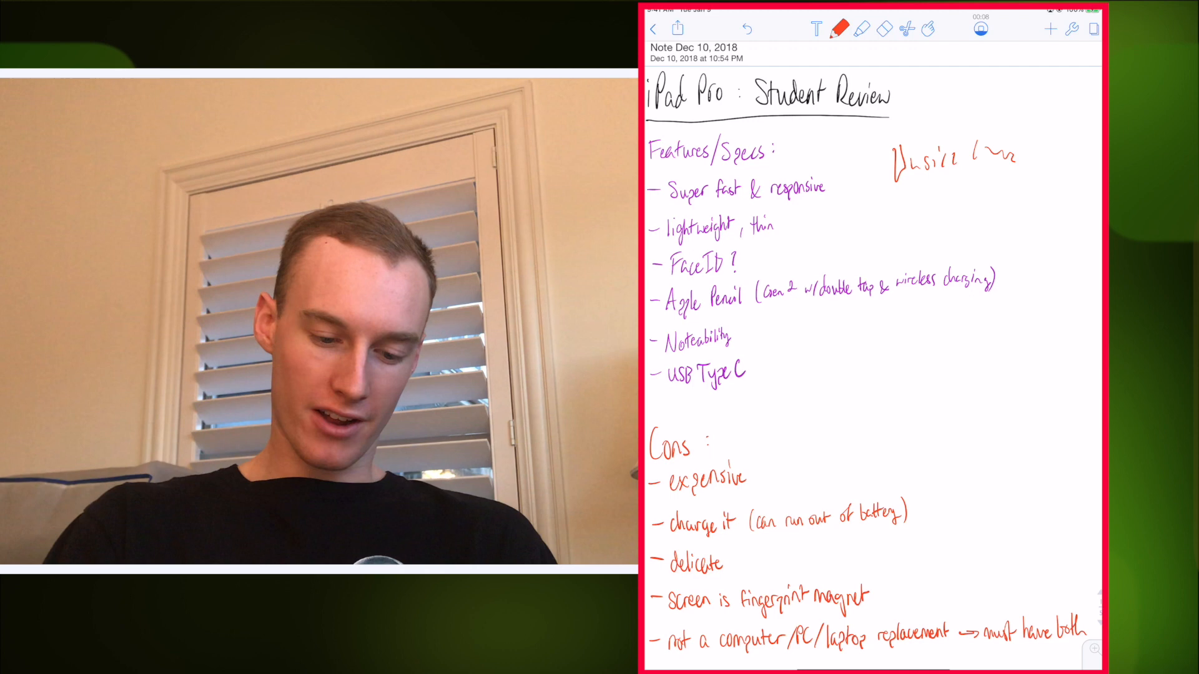
{"action": "left_click_drag", "start_coordinate": [926, 210], "coordinate": [959, 218]}
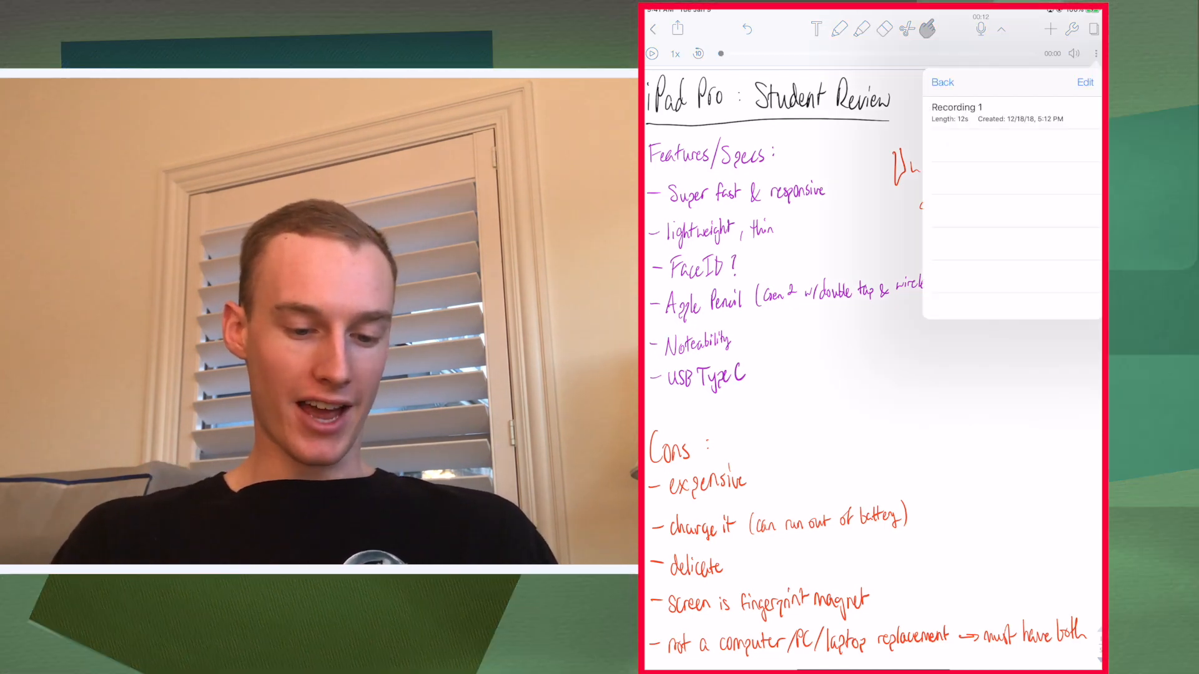
{"action": "left_click", "coordinate": [942, 82]}
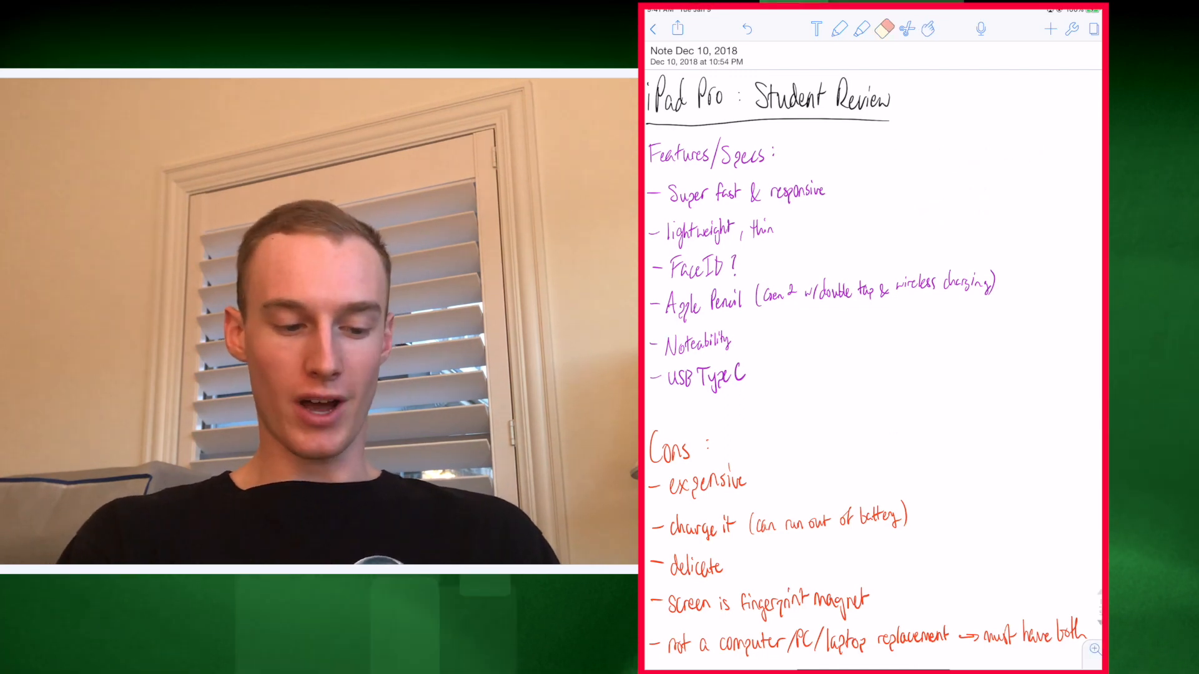
{"action": "left_click", "coordinate": [1047, 30]}
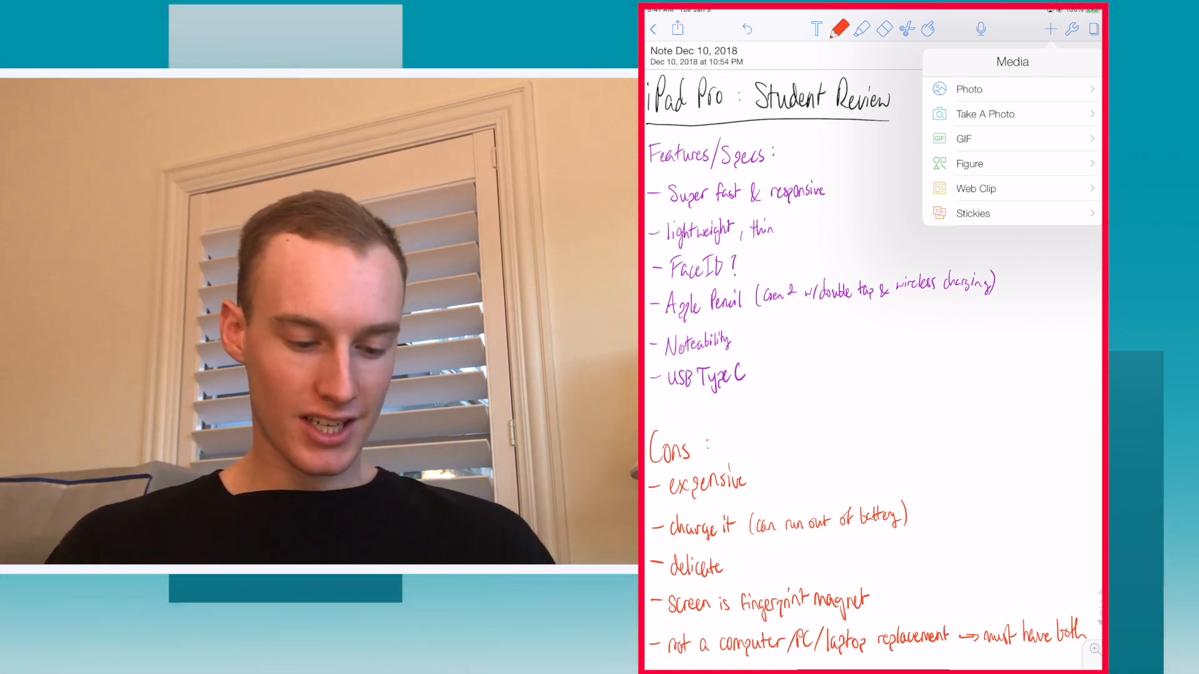
{"action": "left_click", "coordinate": [972, 213]}
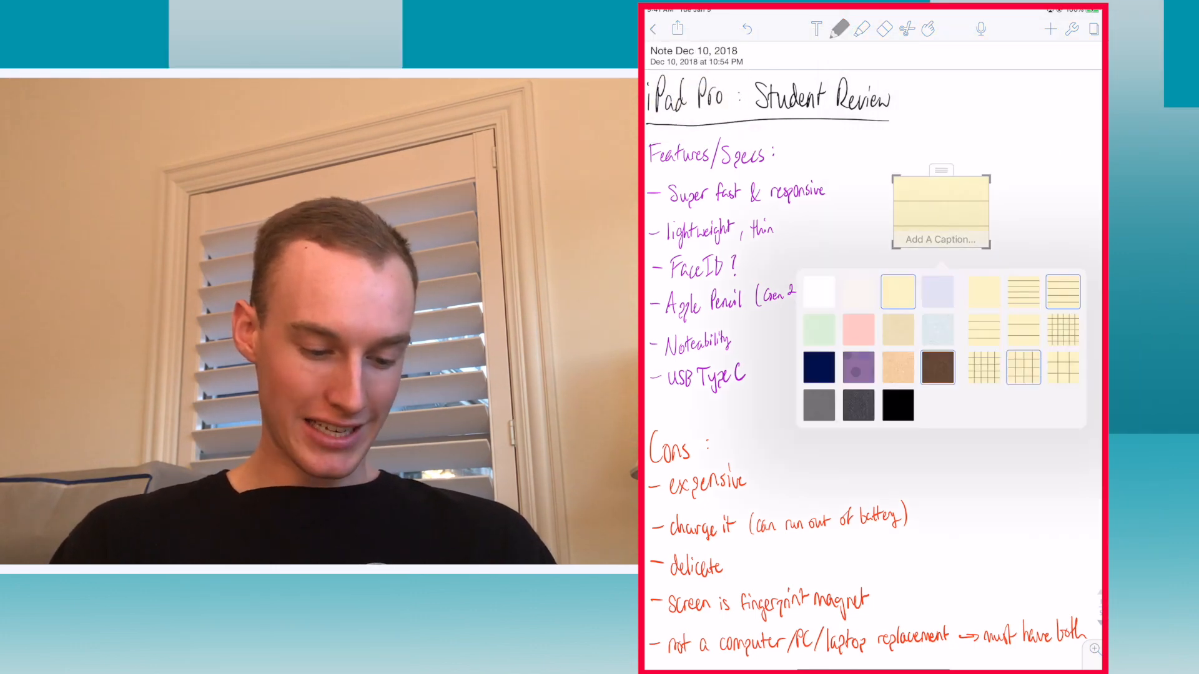
{"action": "left_click", "coordinate": [859, 291]}
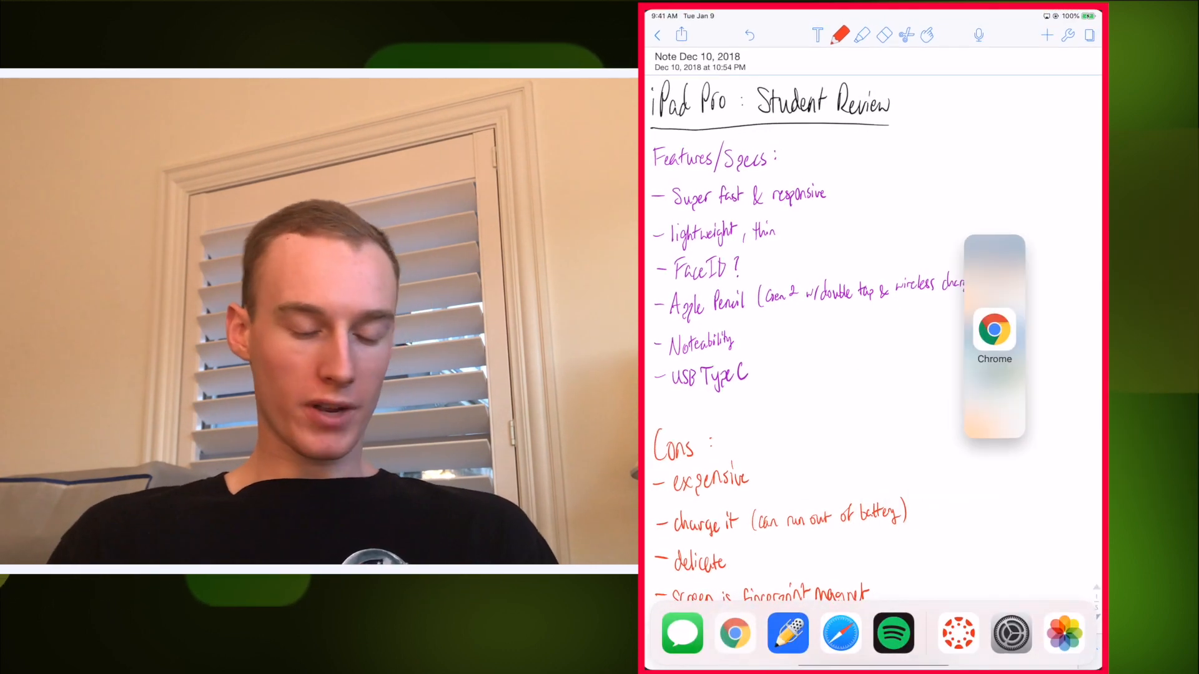
{"action": "left_click", "coordinate": [994, 331]}
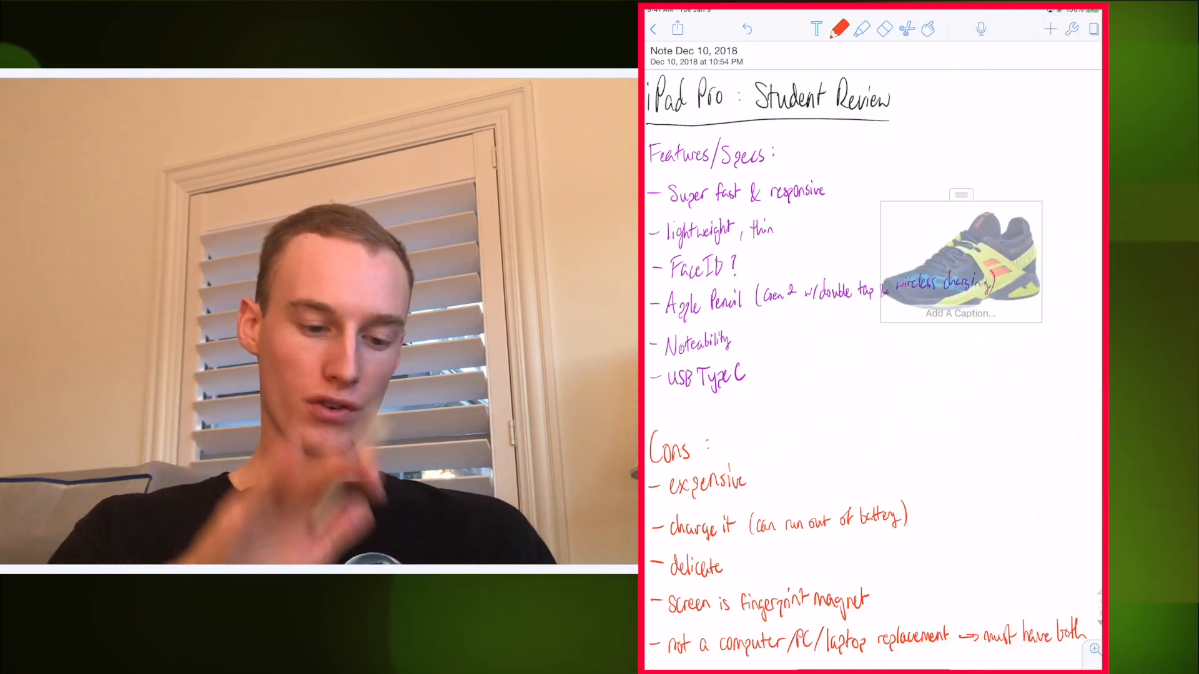
{"action": "left_click", "coordinate": [961, 260]}
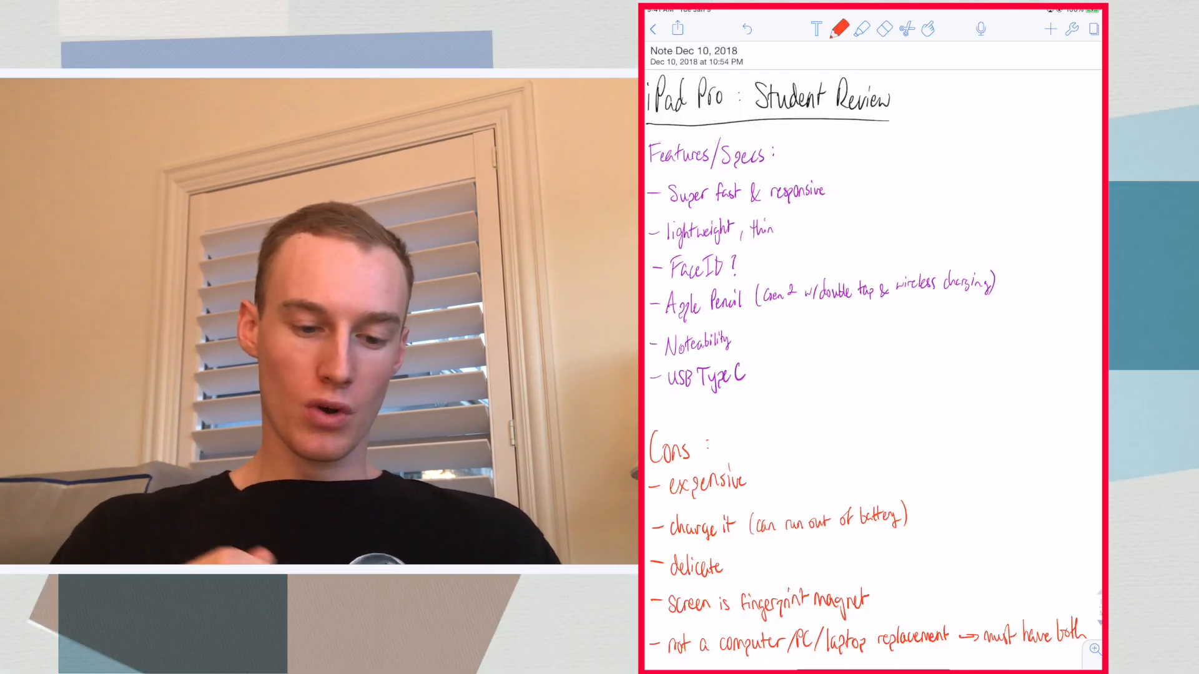
- View page thumbnails, then search the note's handwriting for 'Su'
{"action": "left_click", "coordinate": [1093, 29]}
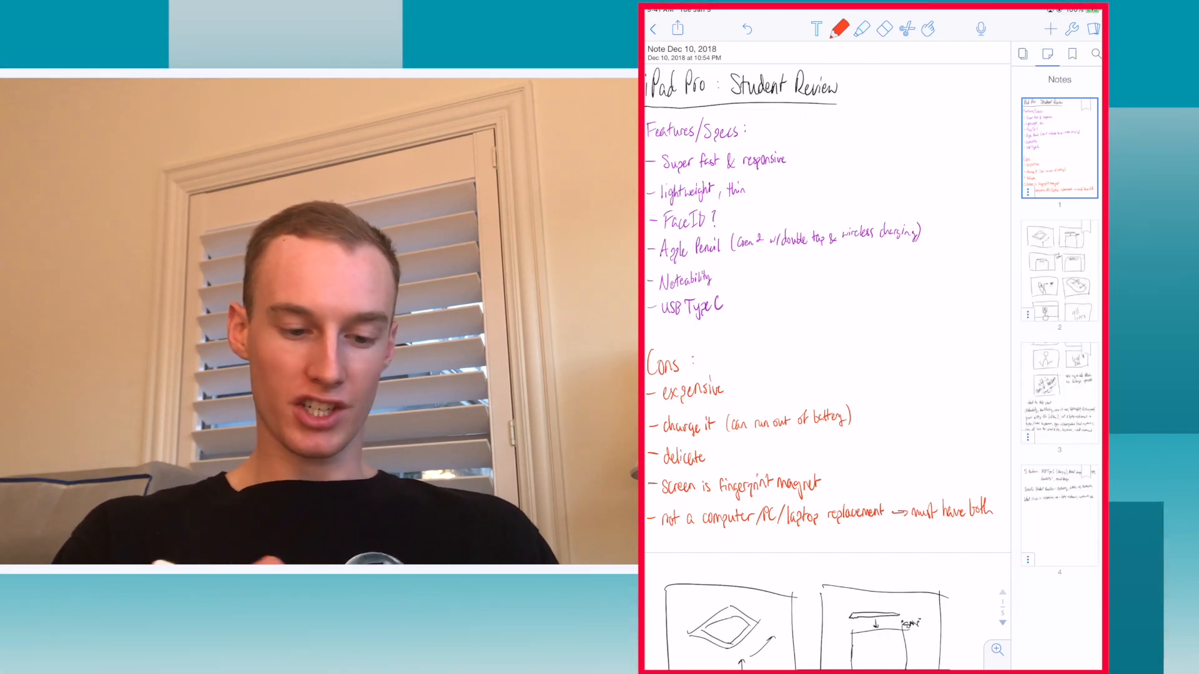
{"action": "left_click", "coordinate": [1096, 52]}
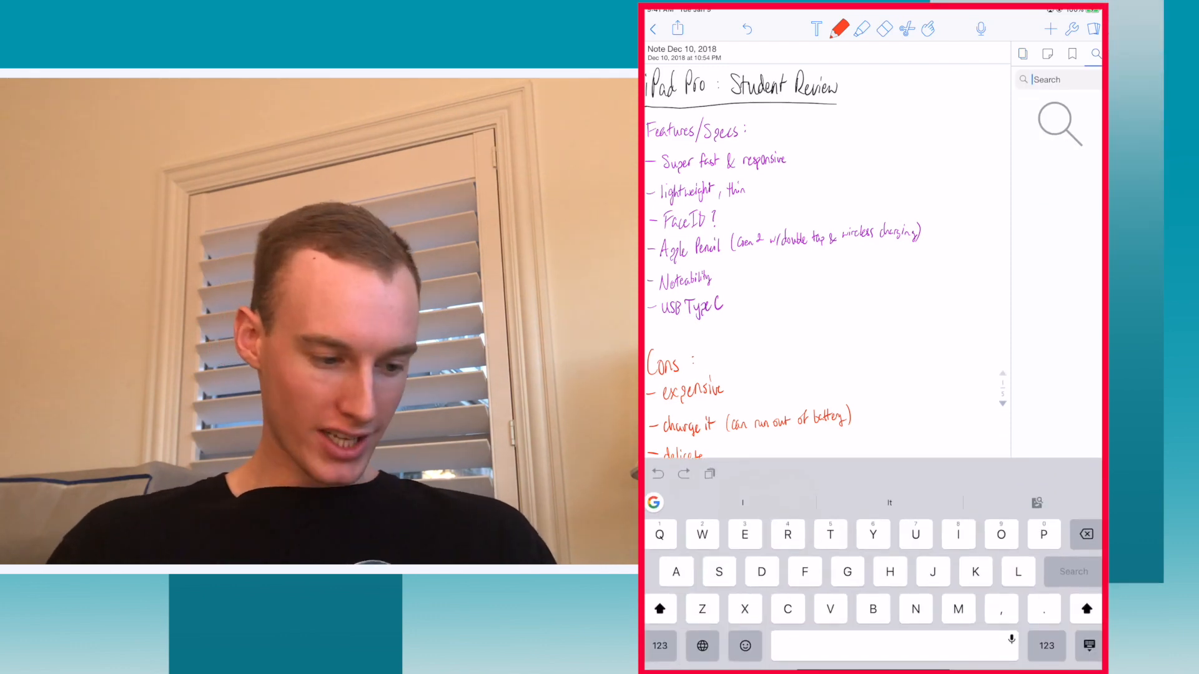
{"action": "type", "text": "Su"}
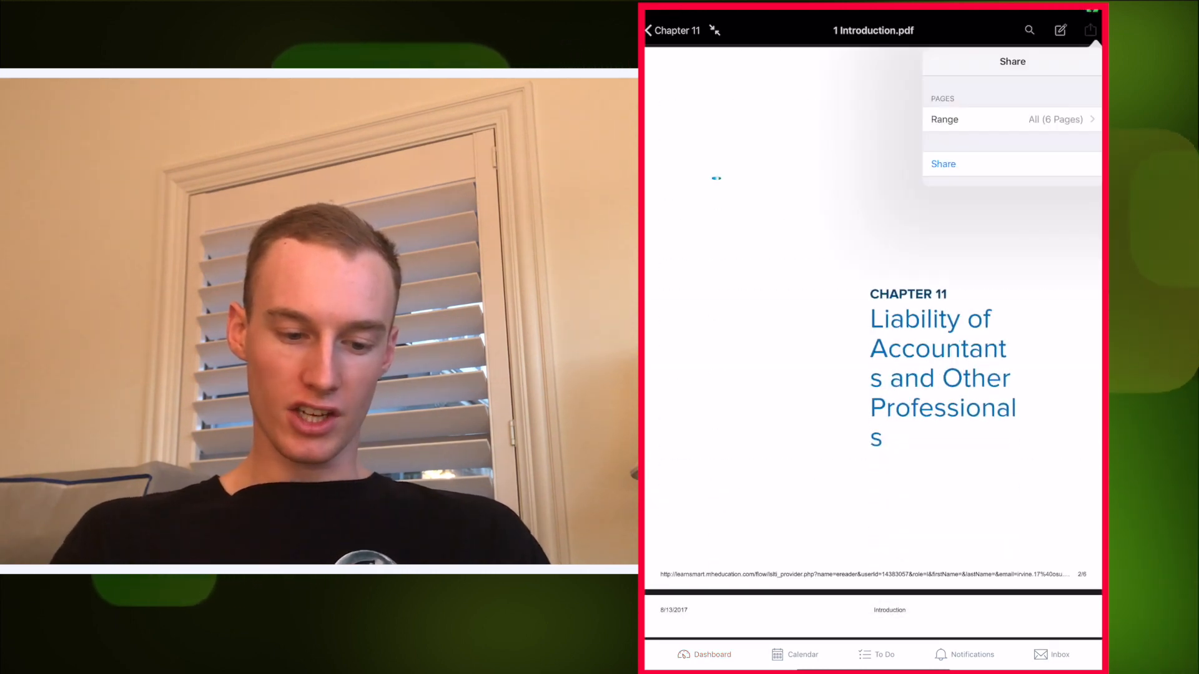
- Share all 6 pages of '1 Introduction.pdf' and copy it to Notability
{"action": "left_click", "coordinate": [943, 164]}
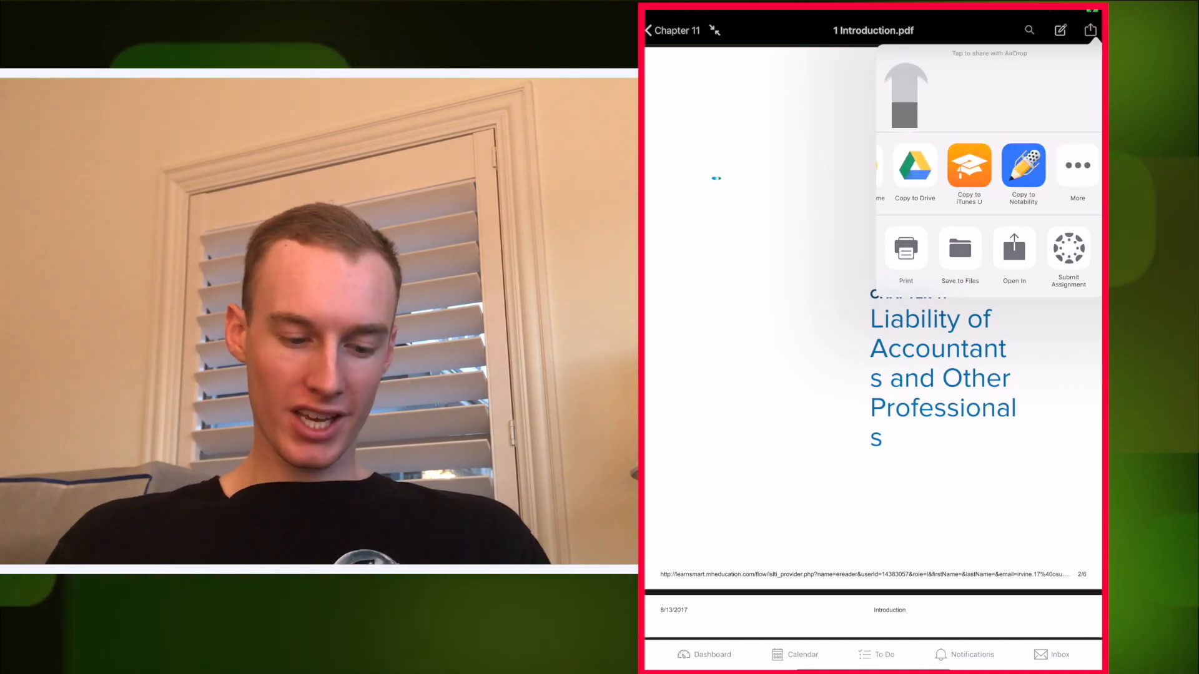
{"action": "left_click", "coordinate": [1022, 166]}
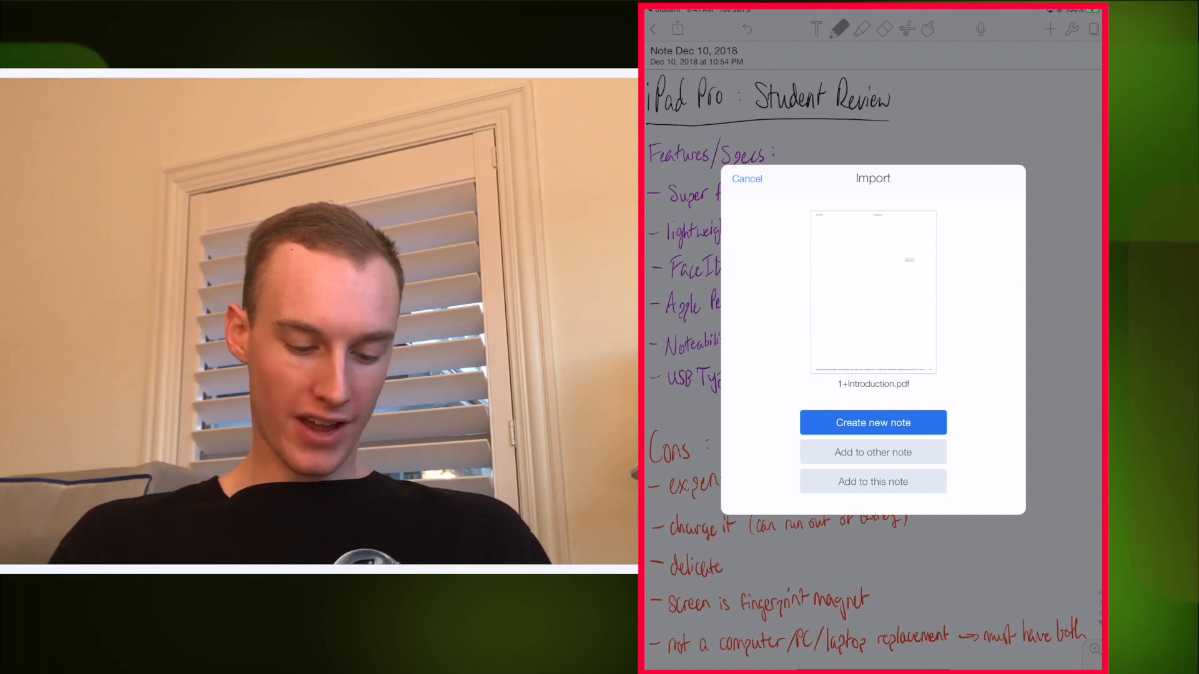
- Add the PDF to this note and import all 6 pages
{"action": "left_click", "coordinate": [873, 291]}
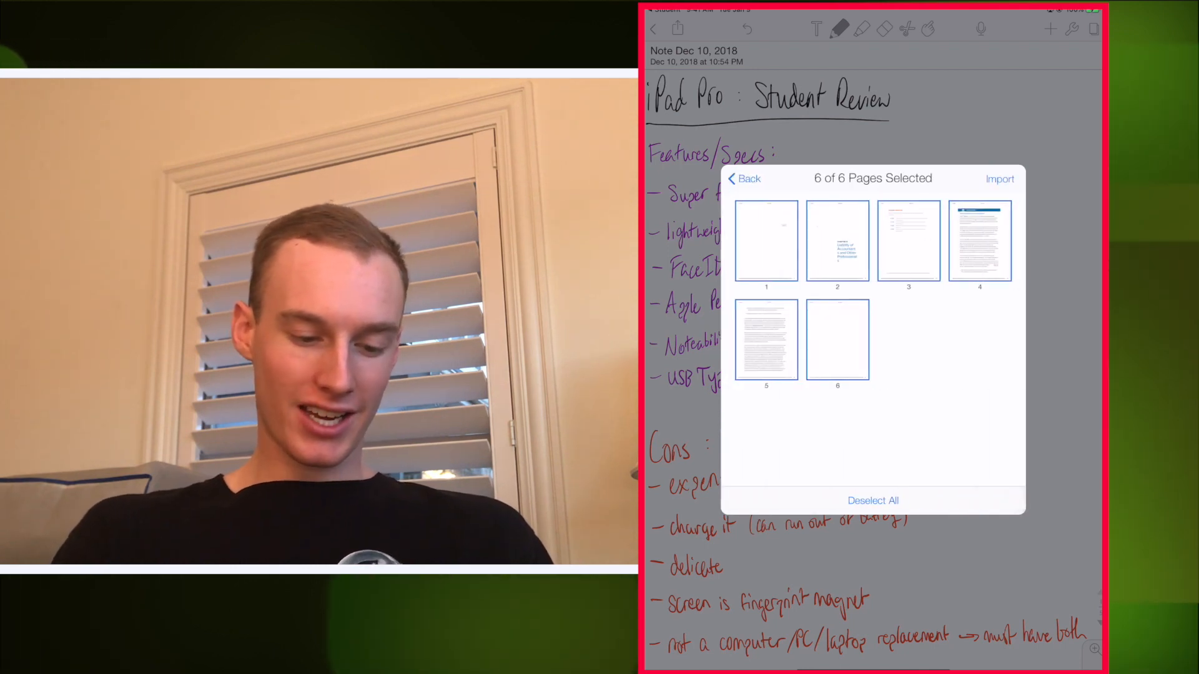
{"action": "left_click", "coordinate": [873, 501]}
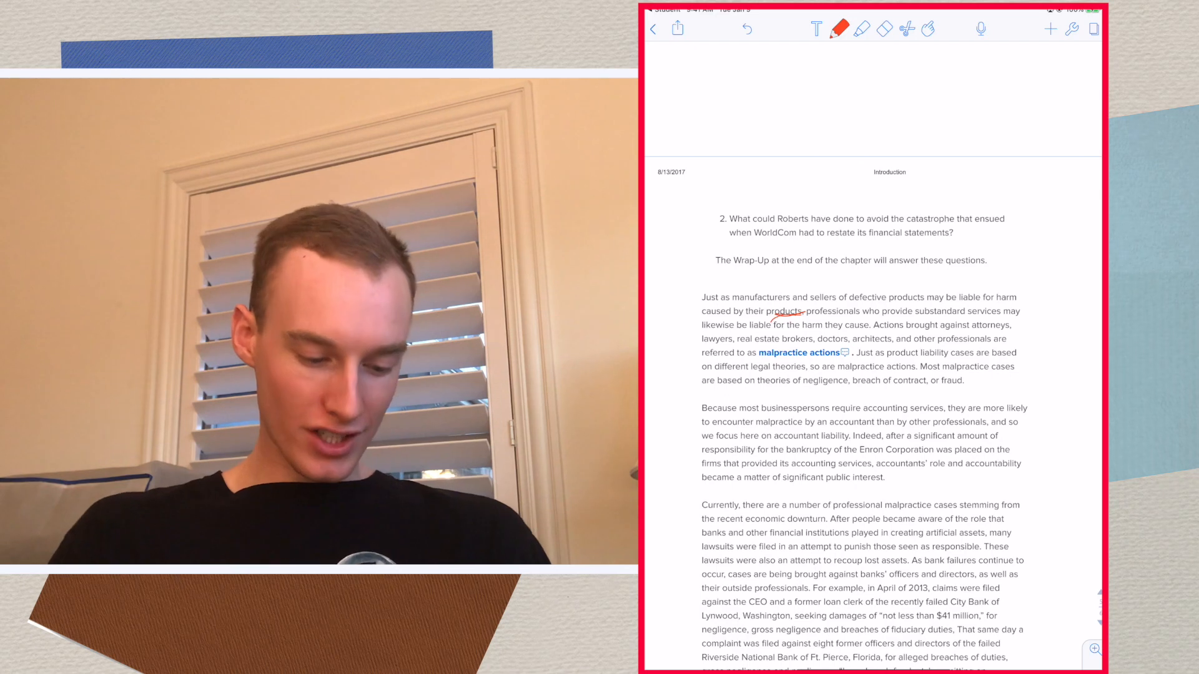
- Show page thumbnails and open the options menu for page 5
{"action": "left_click", "coordinate": [906, 29]}
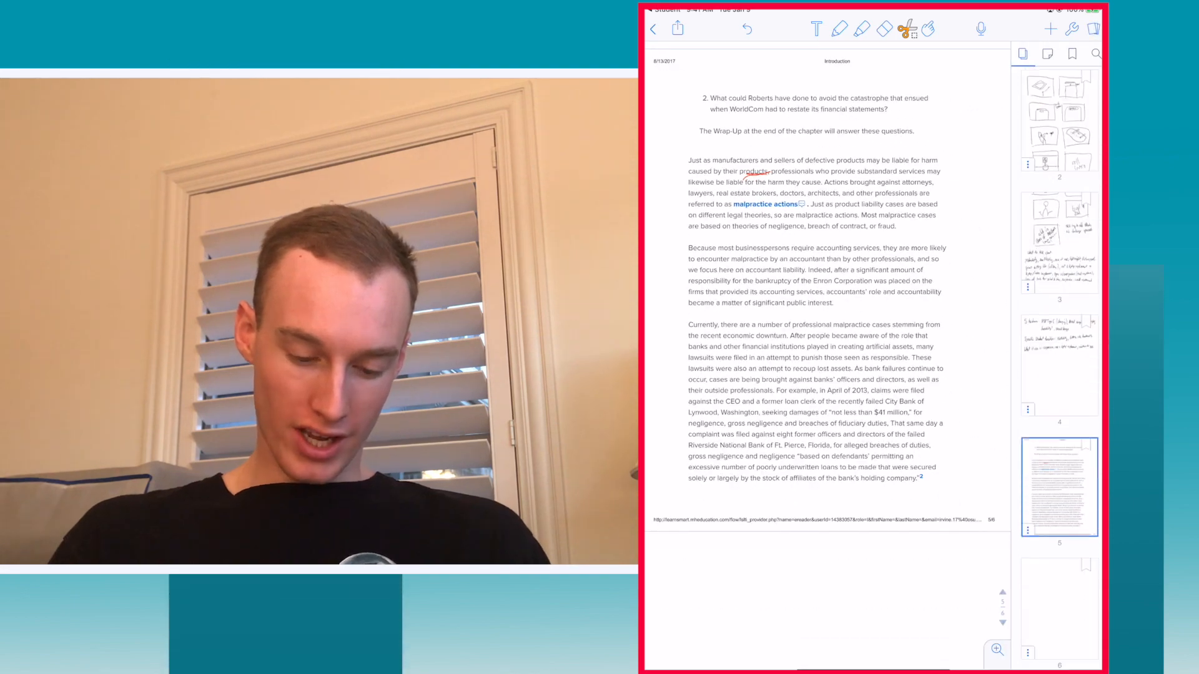
{"action": "left_click", "coordinate": [1059, 487]}
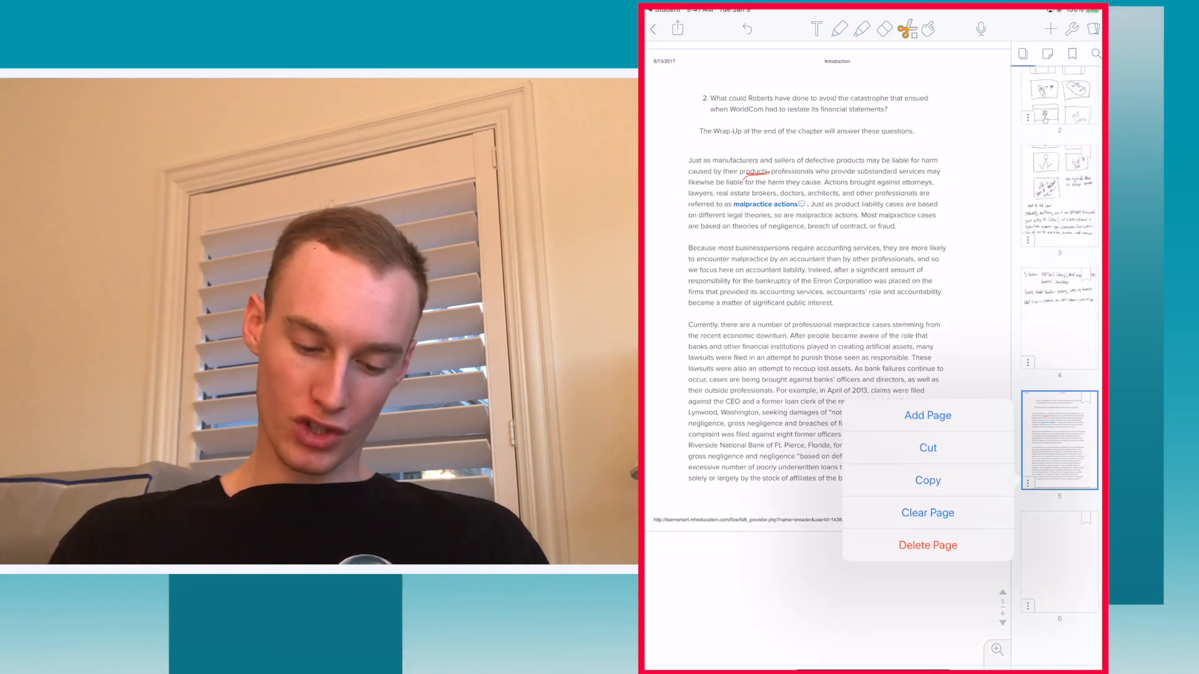